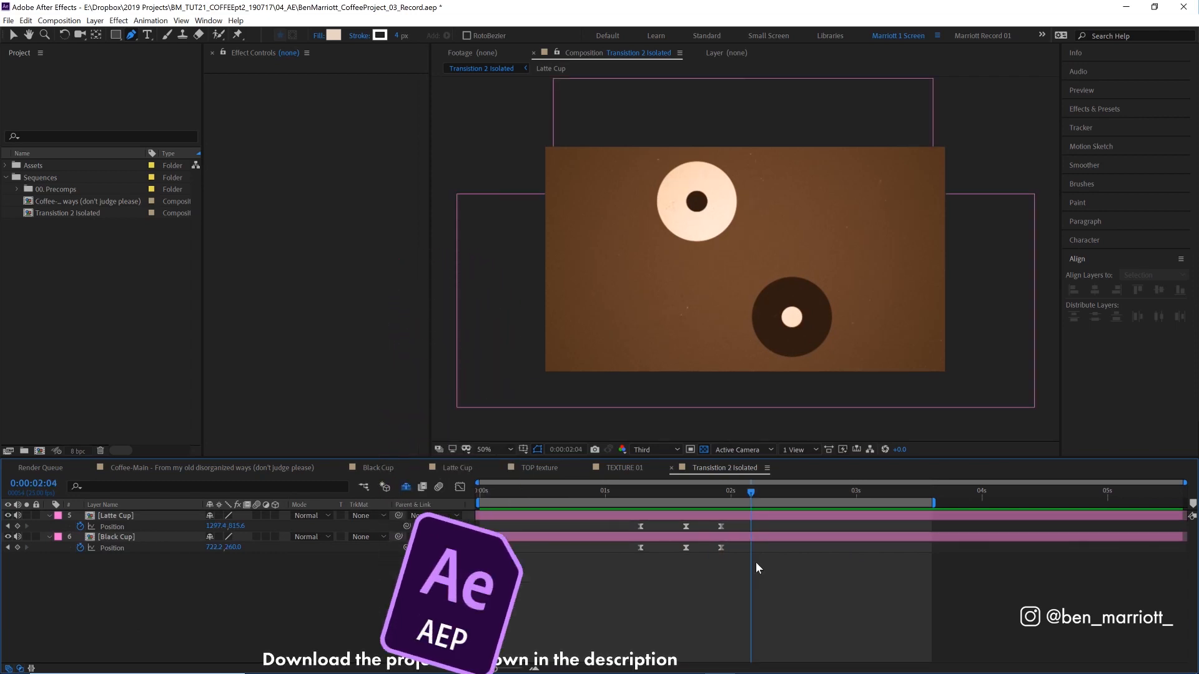
- Create a null layer named 'Null - Rotation' and parent Latte Cup and Black Cup to it
key("Ctrl+Z")
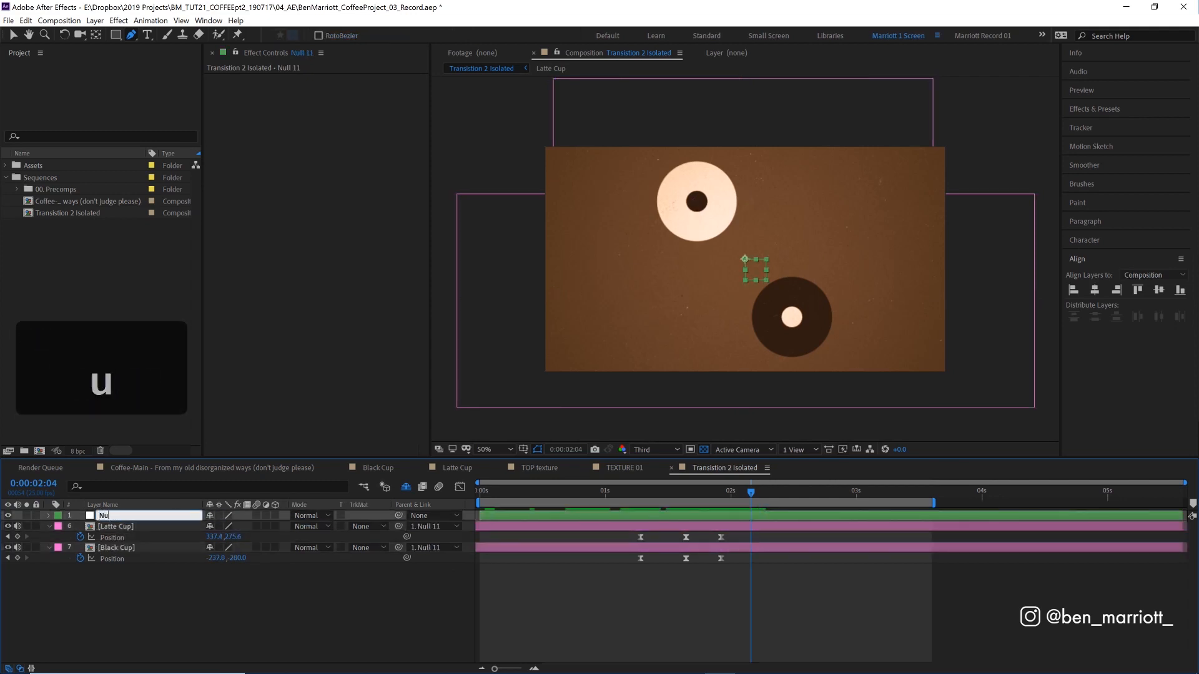
type("Null - Rotation")
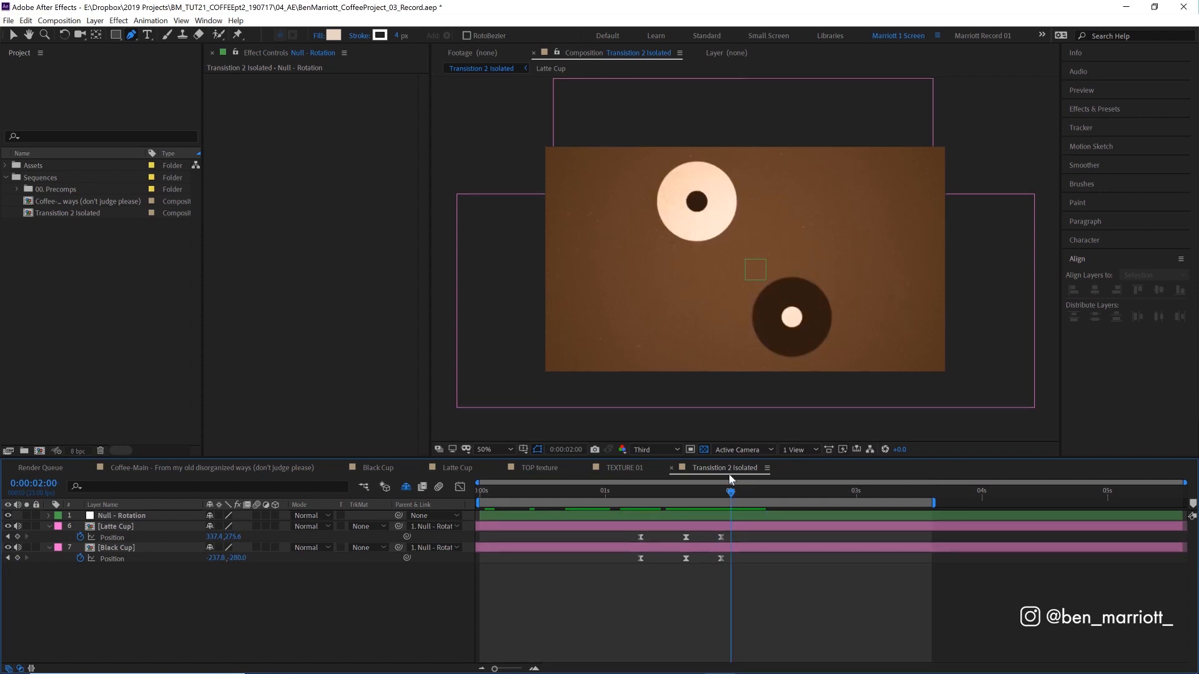
left_click(115, 526)
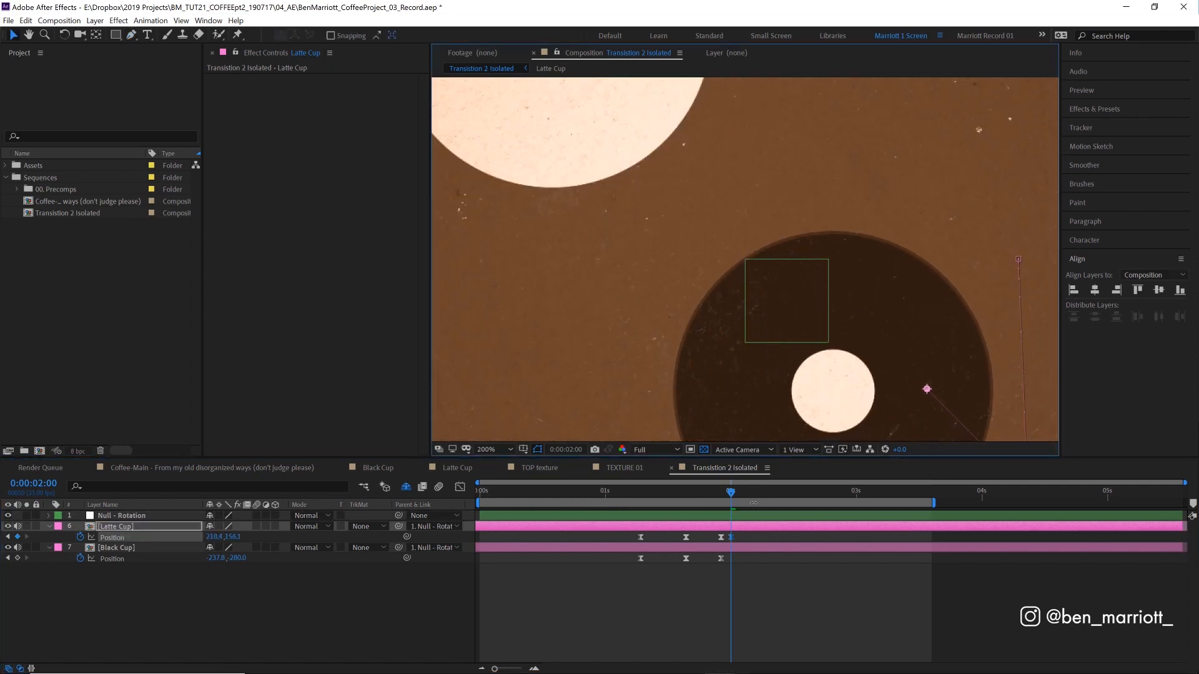
- Keyframe both cups' positions at 0:00:02:00 so the circles overlap around the null
left_click(115, 548)
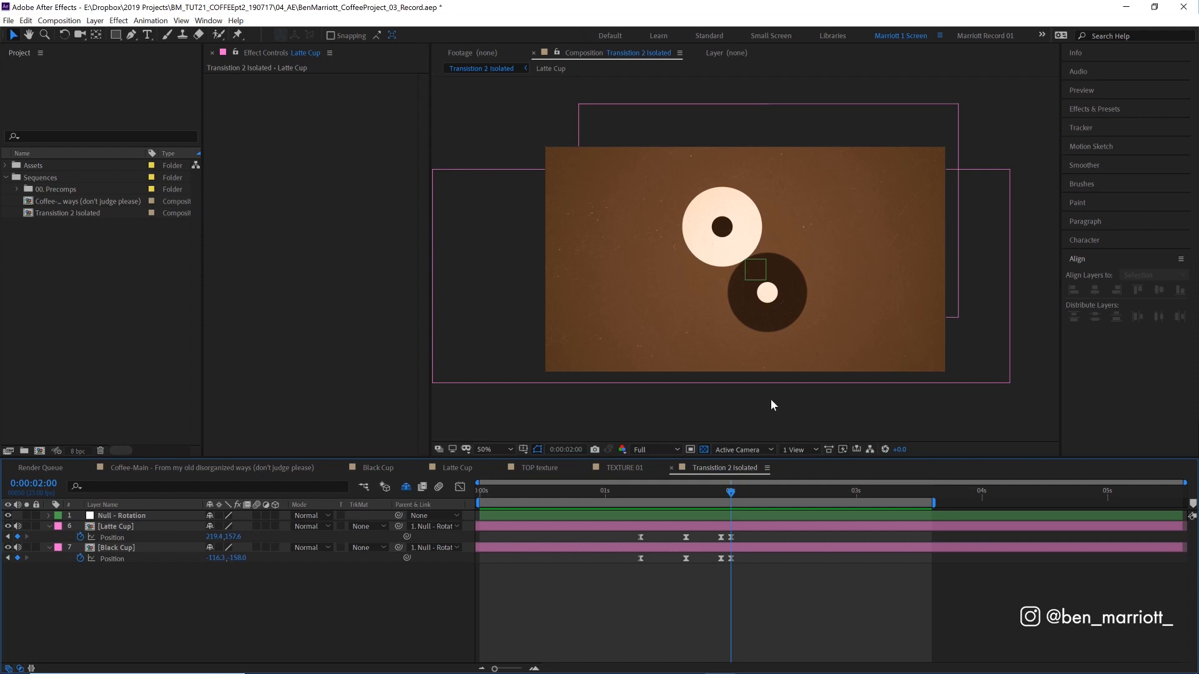
mouse_move(745, 263)
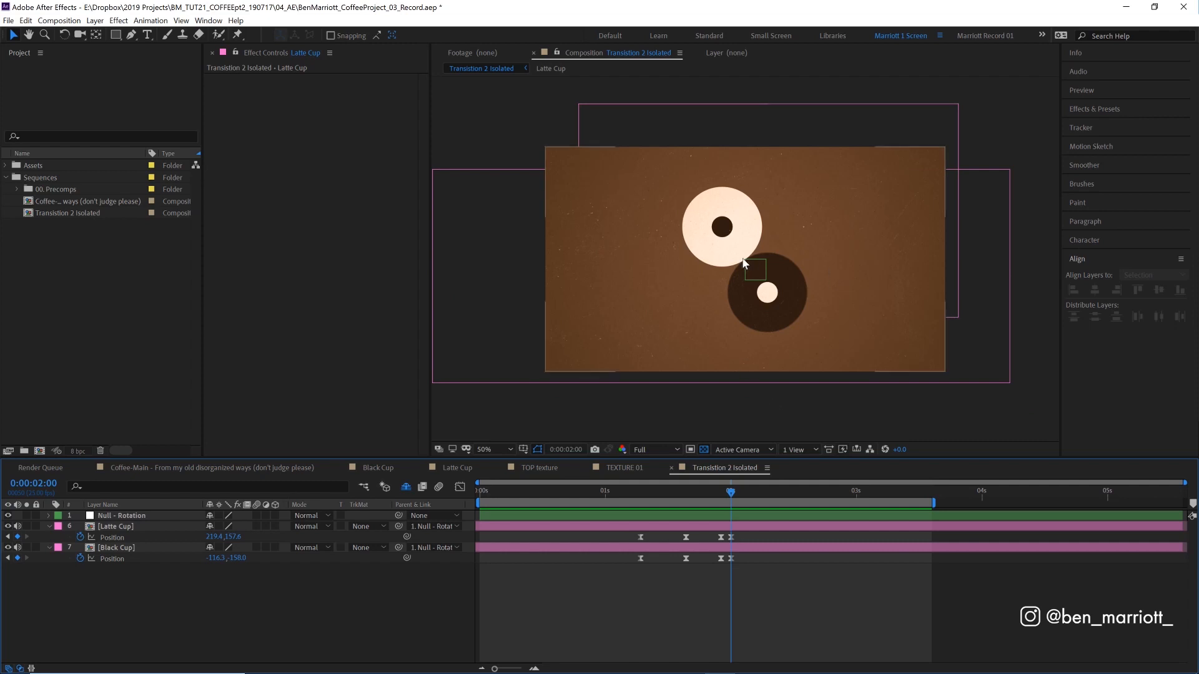
- Draw a stroke-only ellipse Ring 01 over the latte cup, parented to the null, starting at 2s
left_click(130, 35)
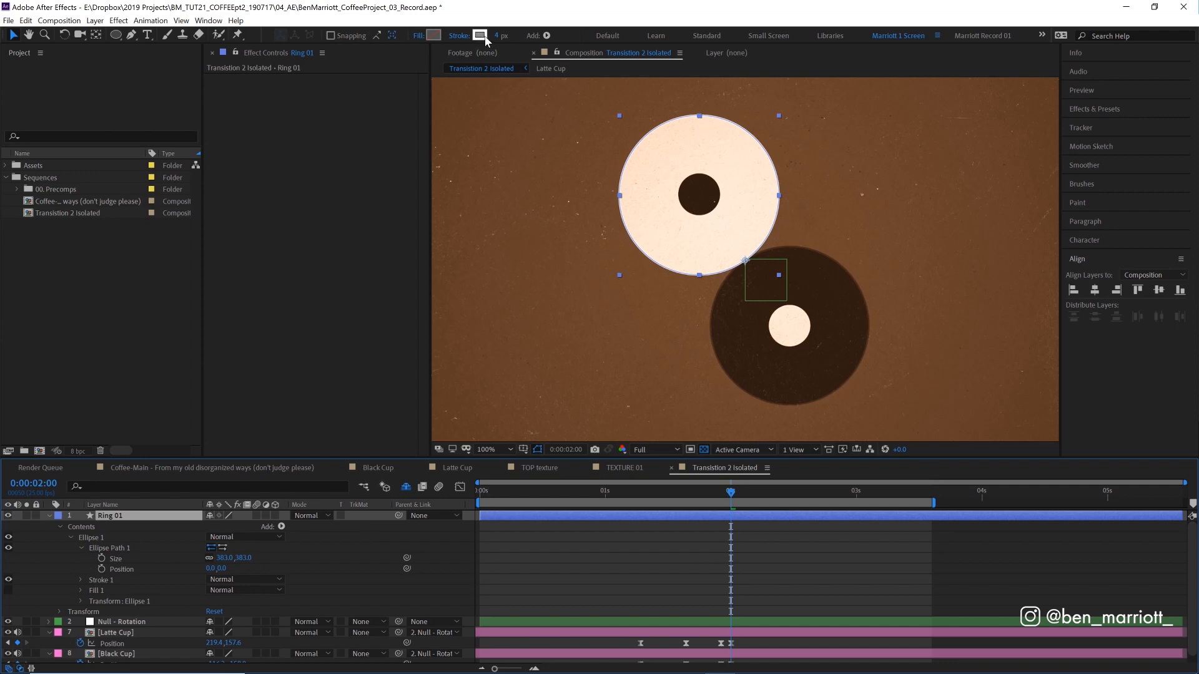
mouse_move(100, 559)
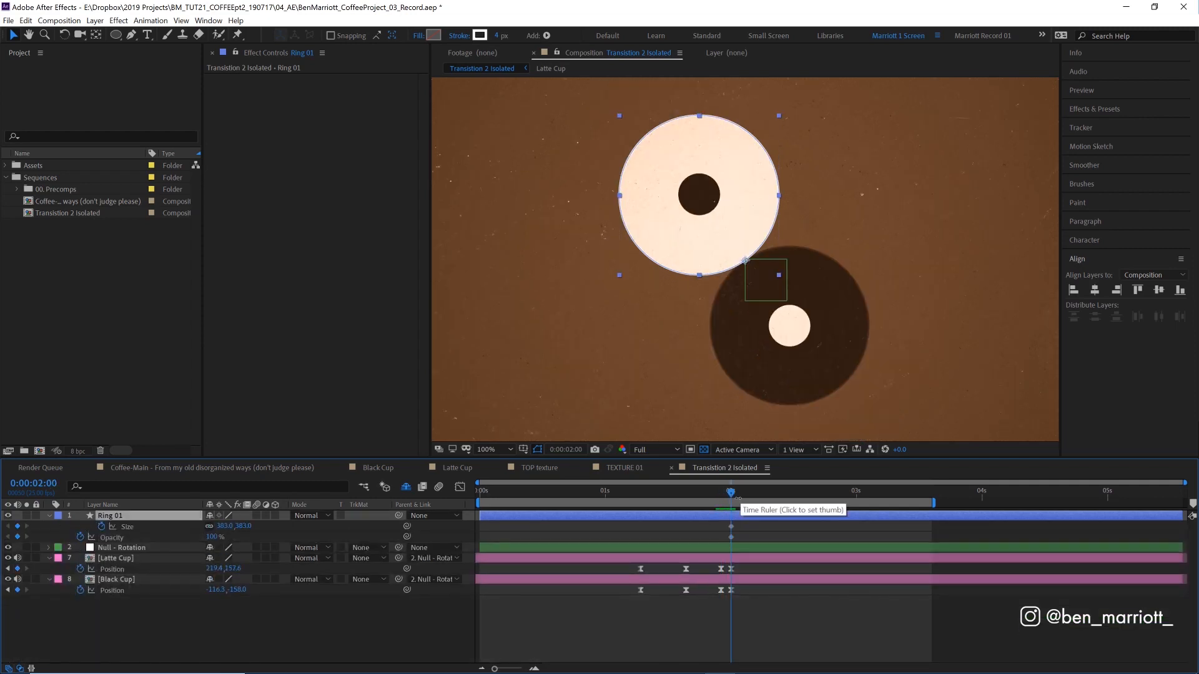
left_click(429, 514)
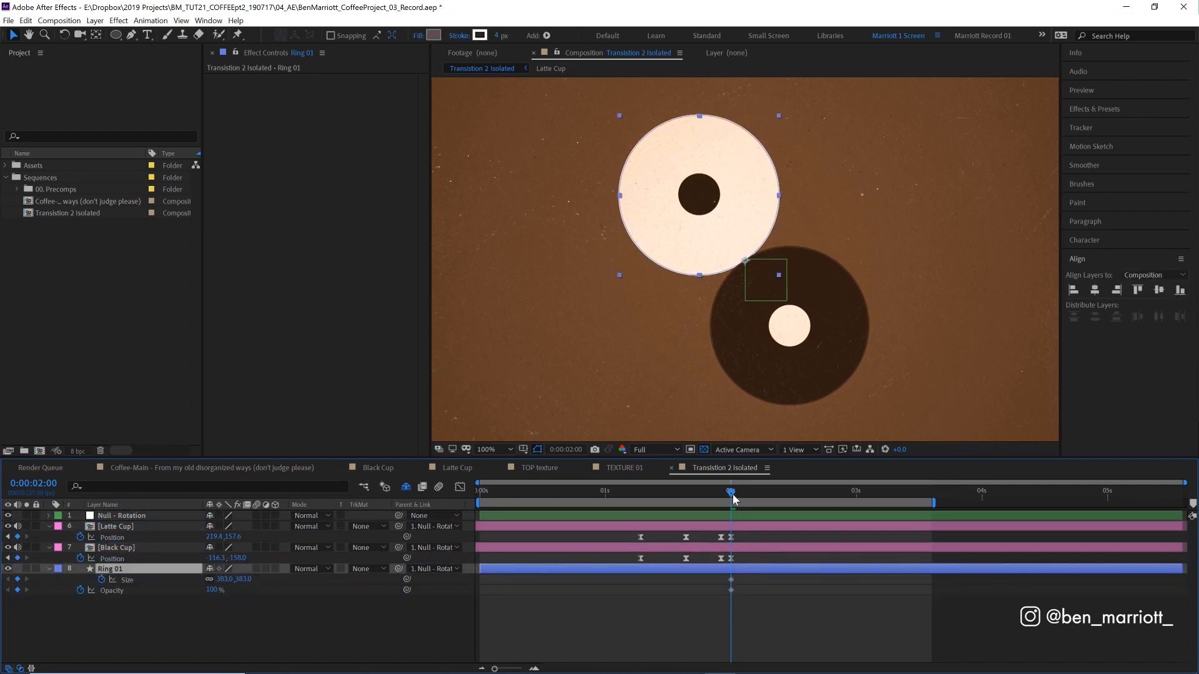
left_click(812, 509)
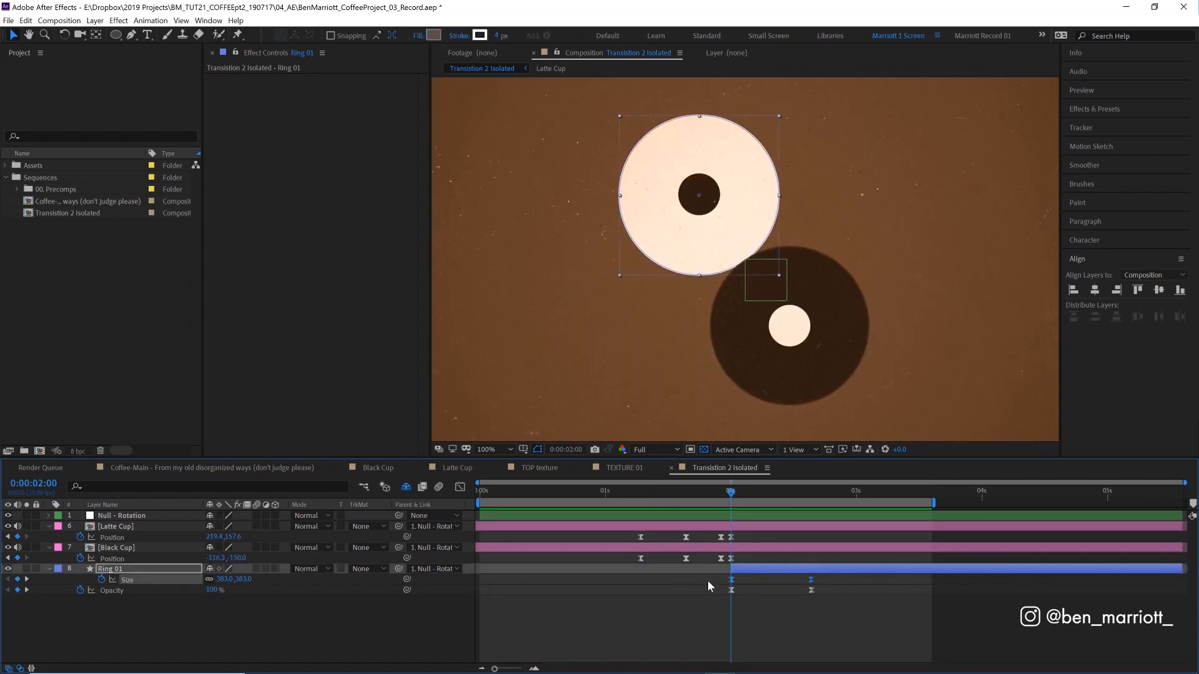
mouse_move(460, 487)
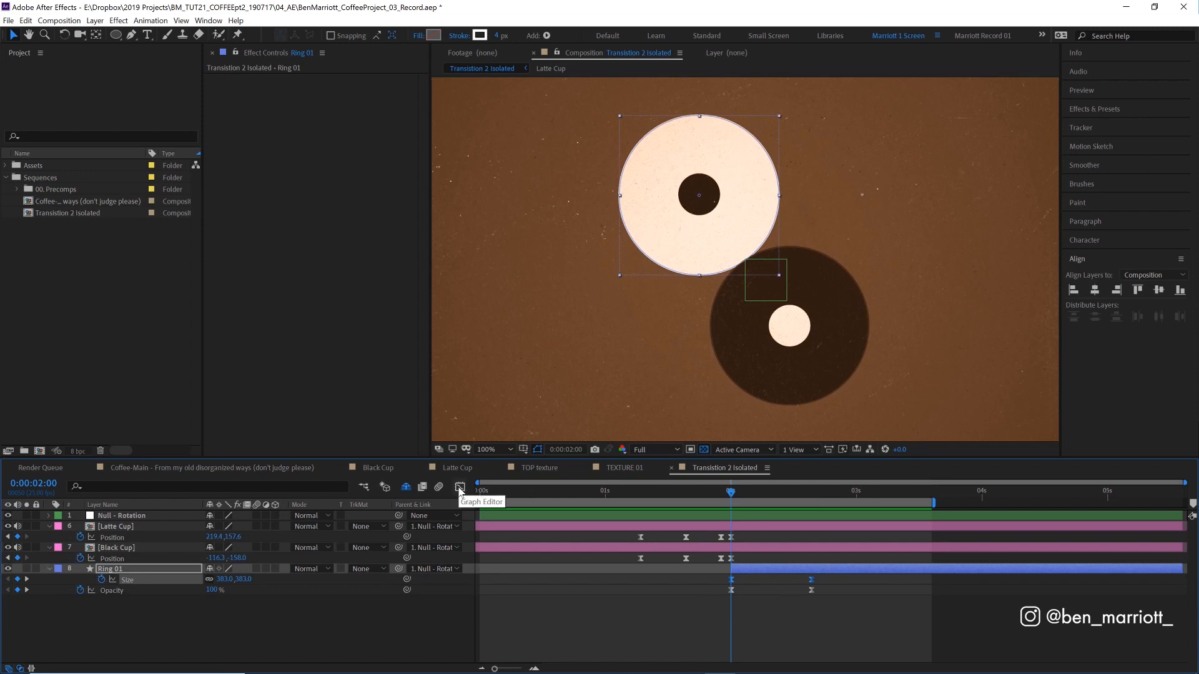
- In the Graph Editor, shape Ring 01's Size curve for a sharp burst-then-settle ease-out
left_click(460, 487)
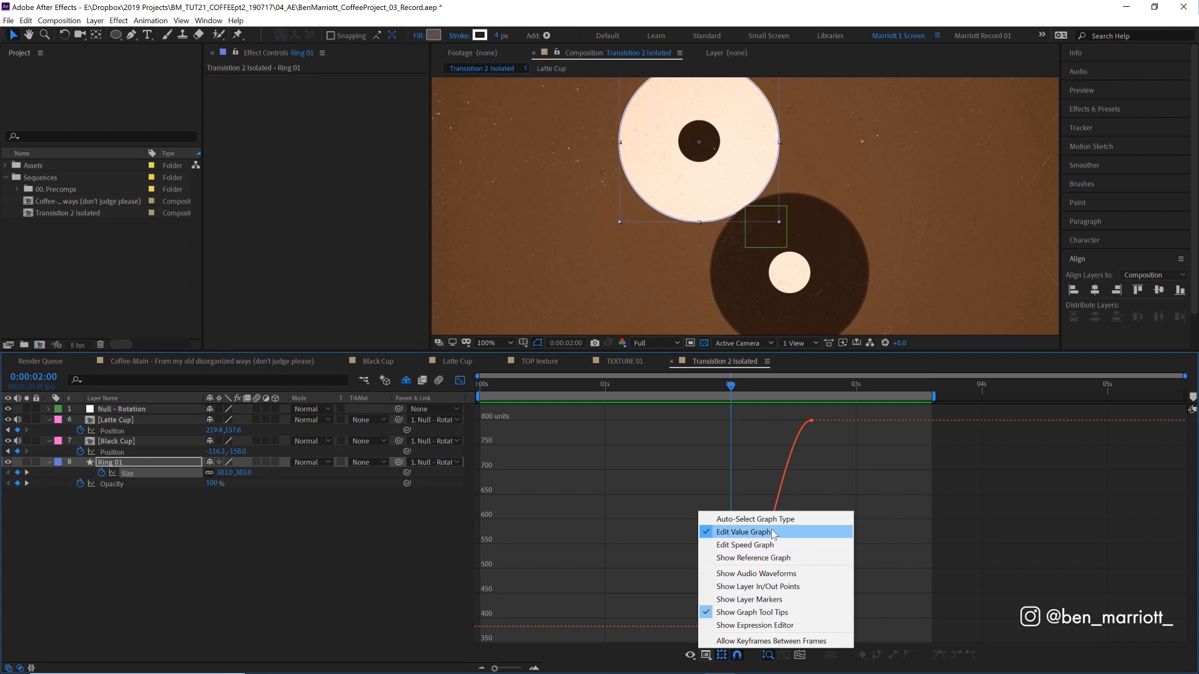
left_click(743, 532)
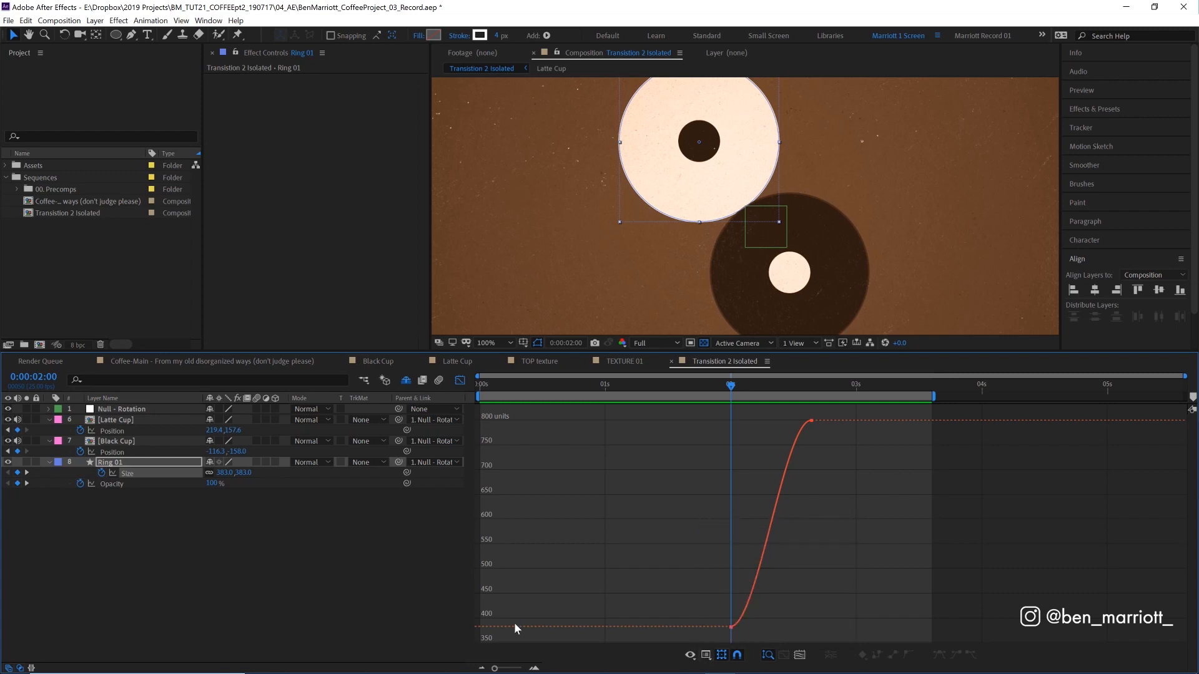
mouse_move(627, 586)
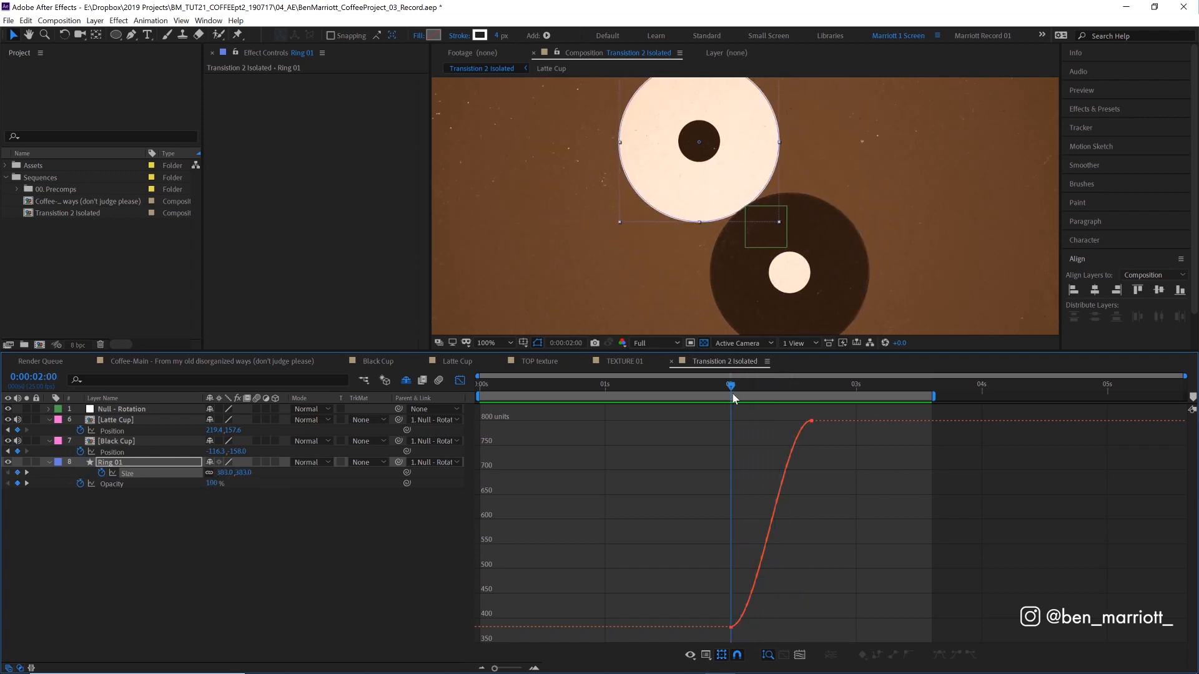
mouse_move(781, 537)
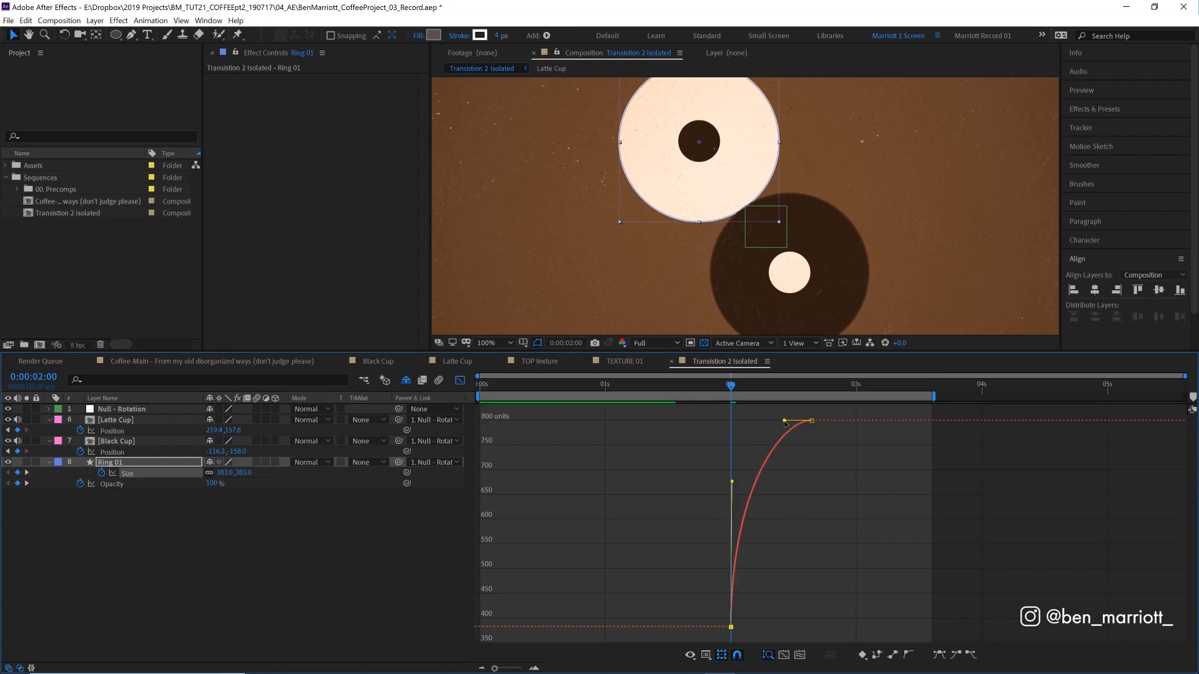
left_click(749, 388)
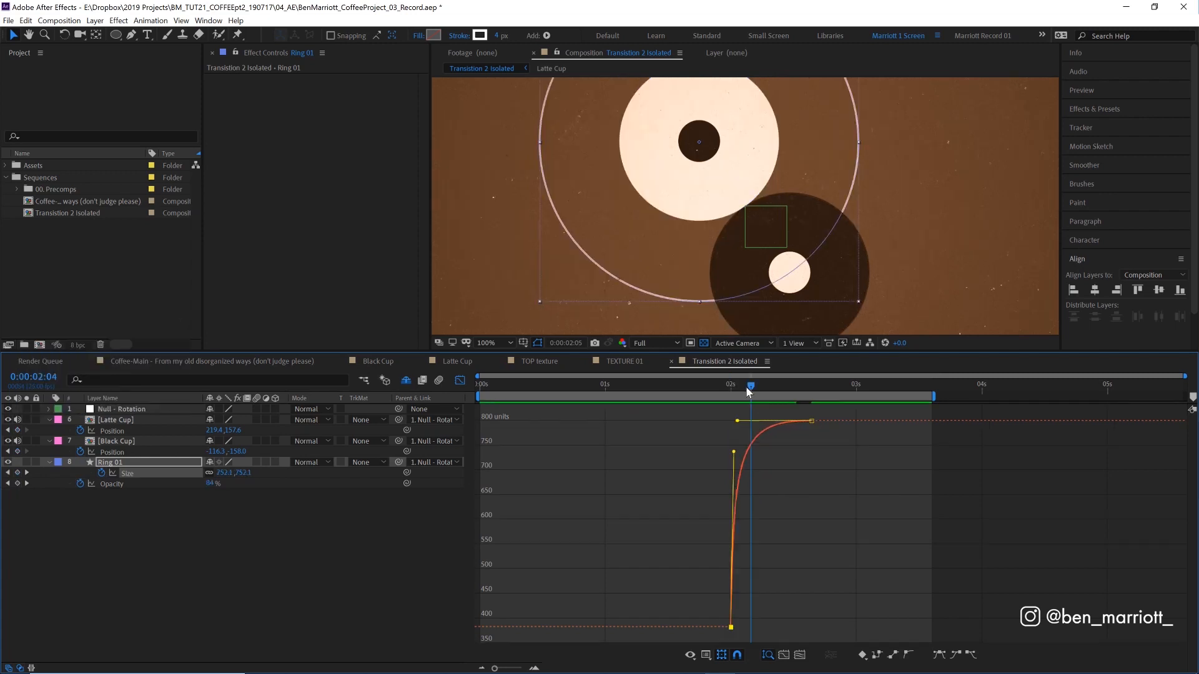
left_click_drag(748, 386, 770, 385)
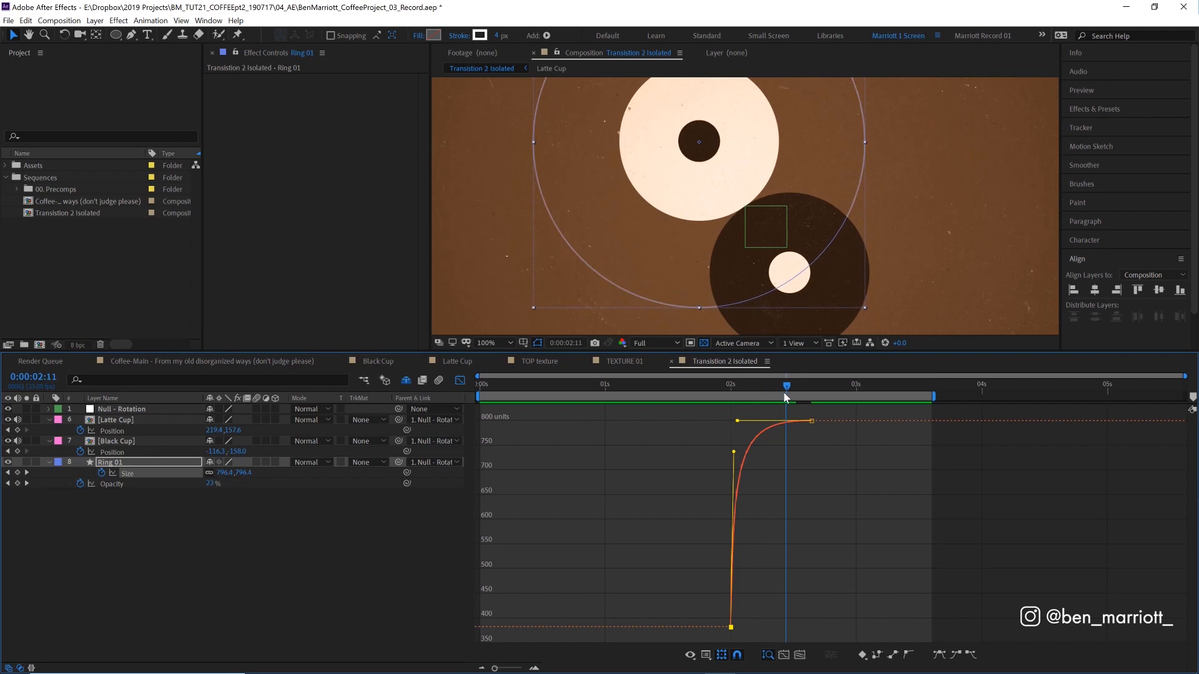
left_click_drag(785, 383, 811, 383)
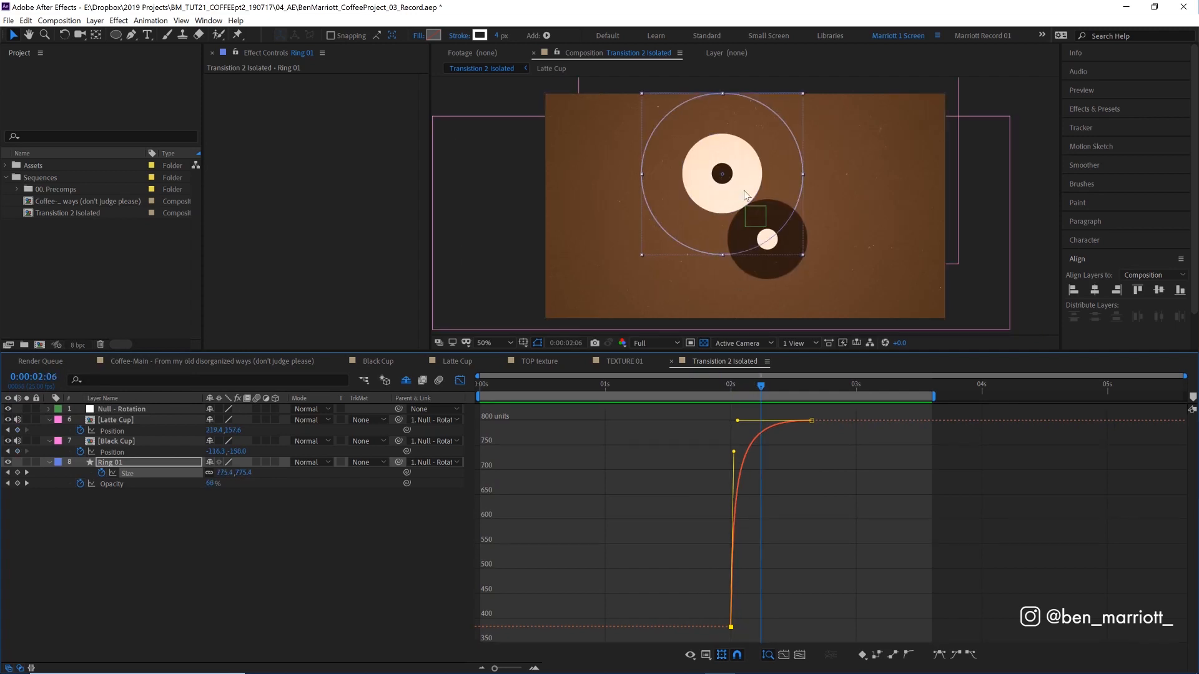
mouse_move(687, 395)
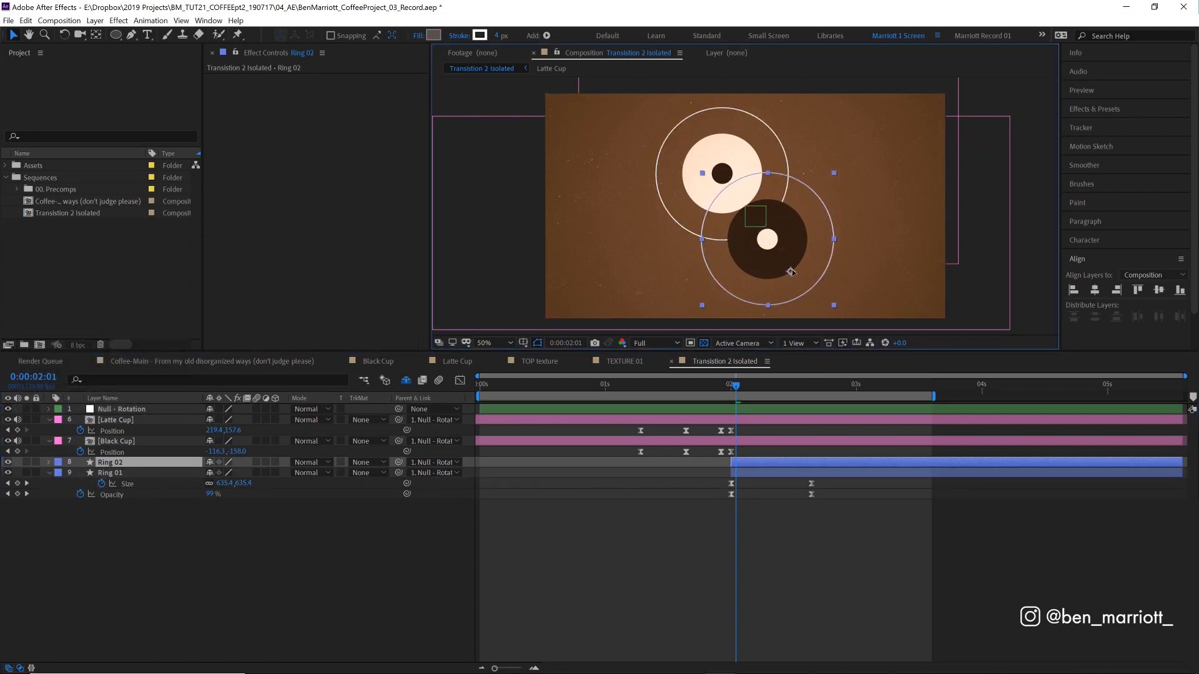
- Preview the composition with the BLACK and WHITE Section layers parented to Null - Rotation
key("Space")
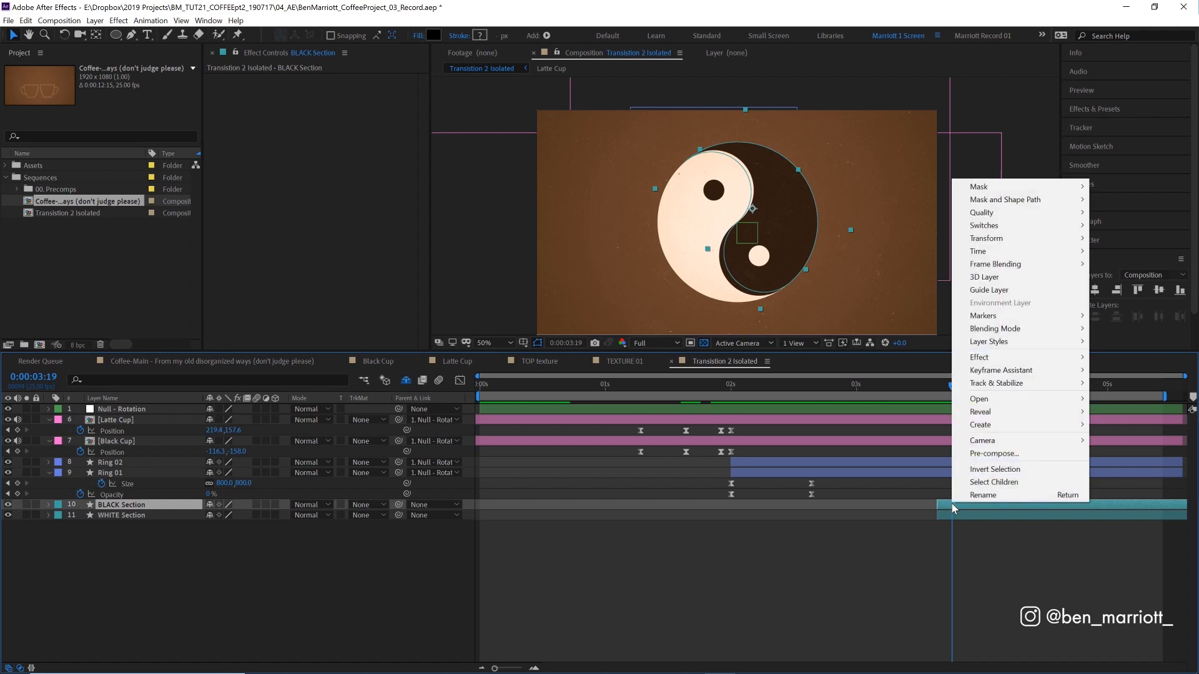
mouse_move(980, 425)
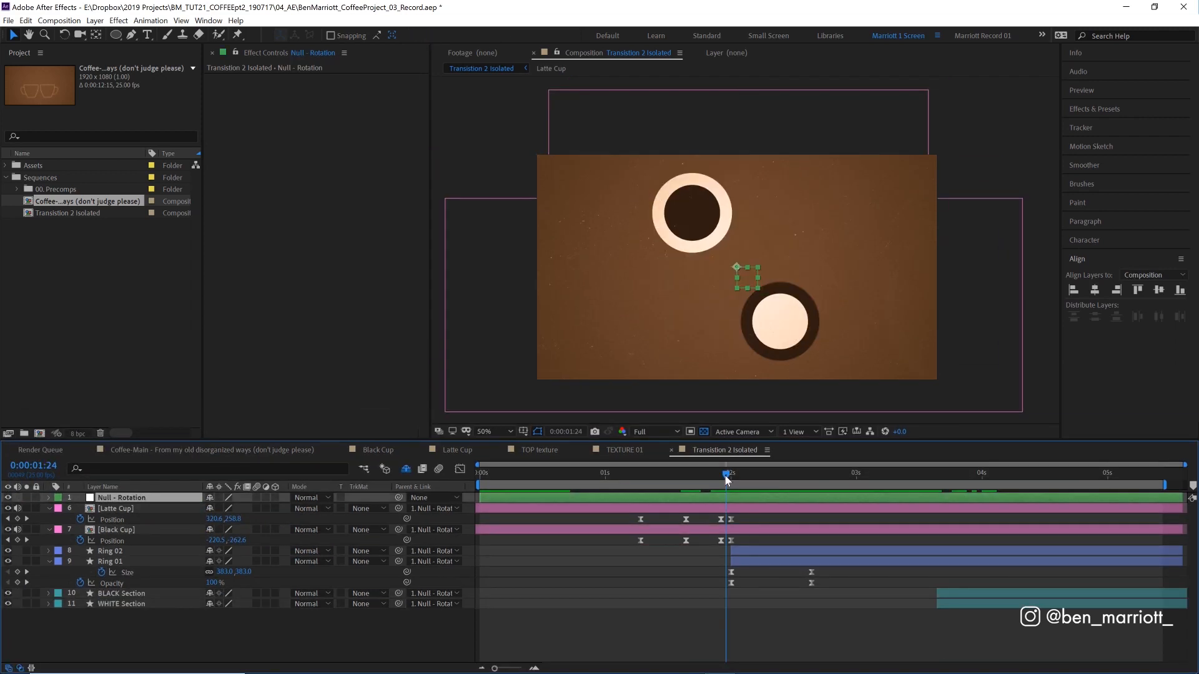
- Add Rotation keyframes on Null - Rotation spinning the cups about 250 degrees, checking mid-spin
left_click(48, 497)
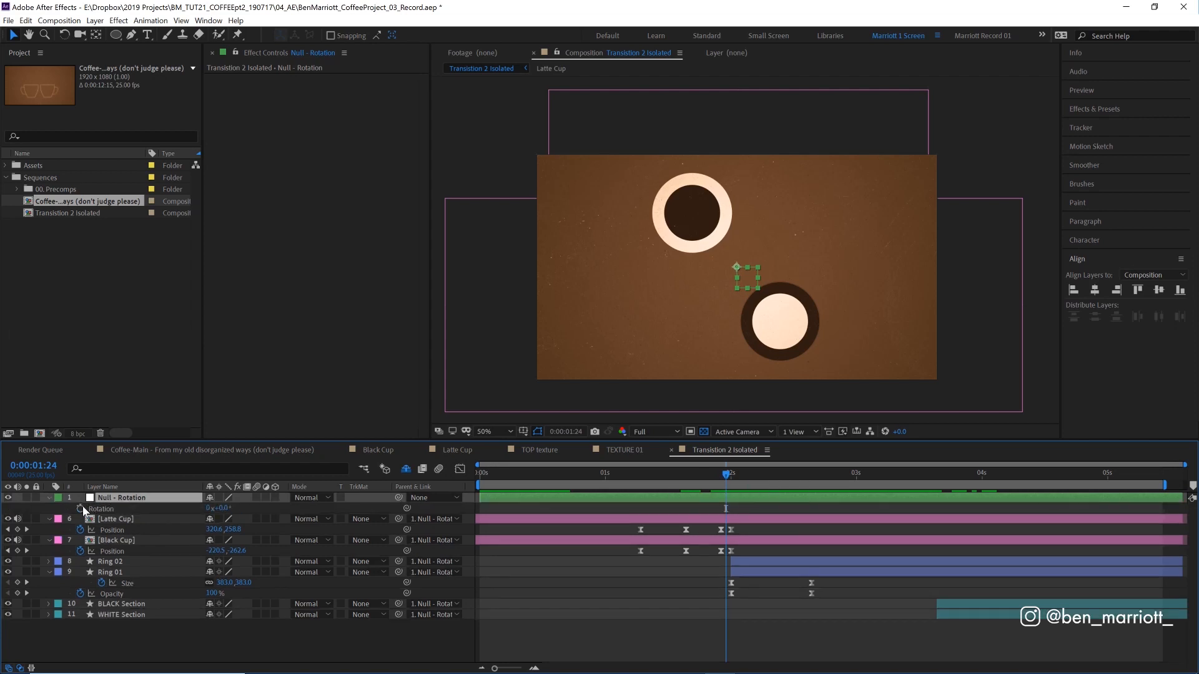
left_click_drag(726, 472, 716, 472)
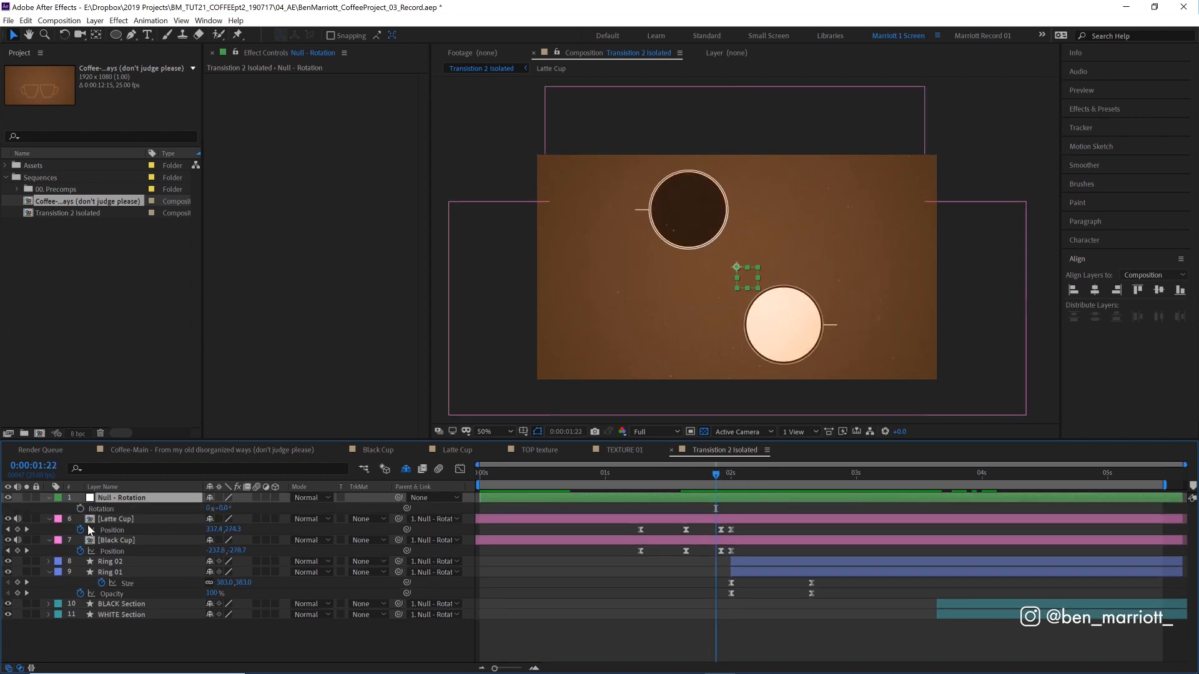
mouse_move(82, 509)
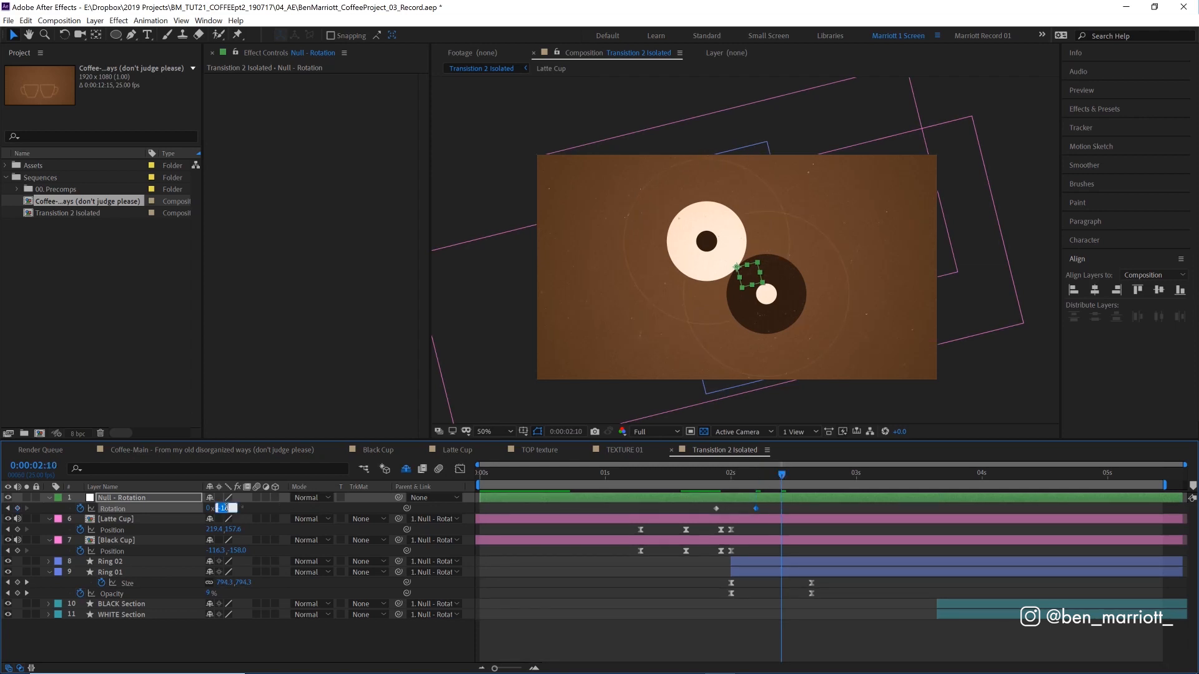
left_click(867, 475)
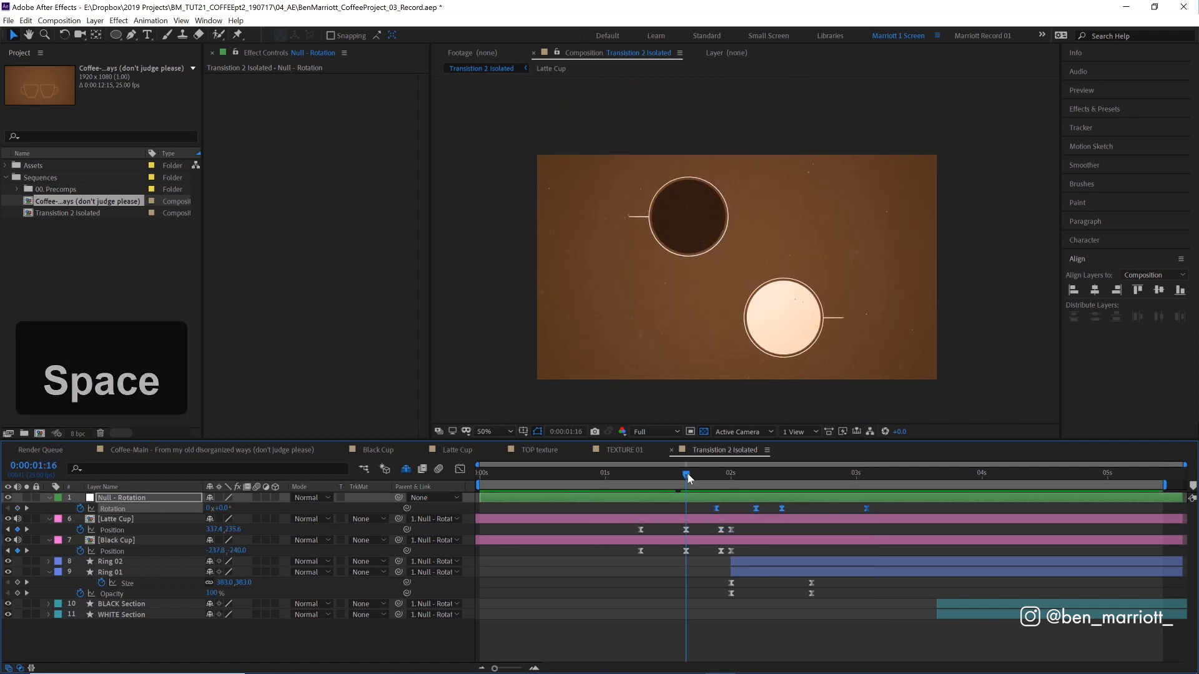
left_click(685, 475)
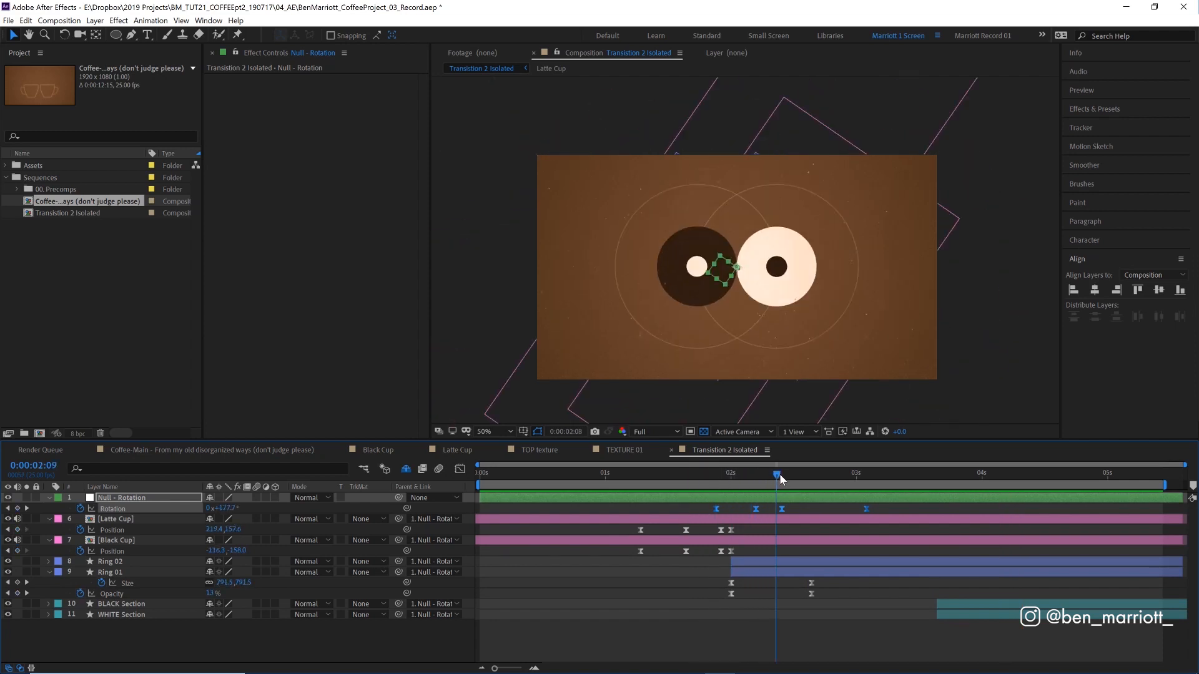
left_click(780, 474)
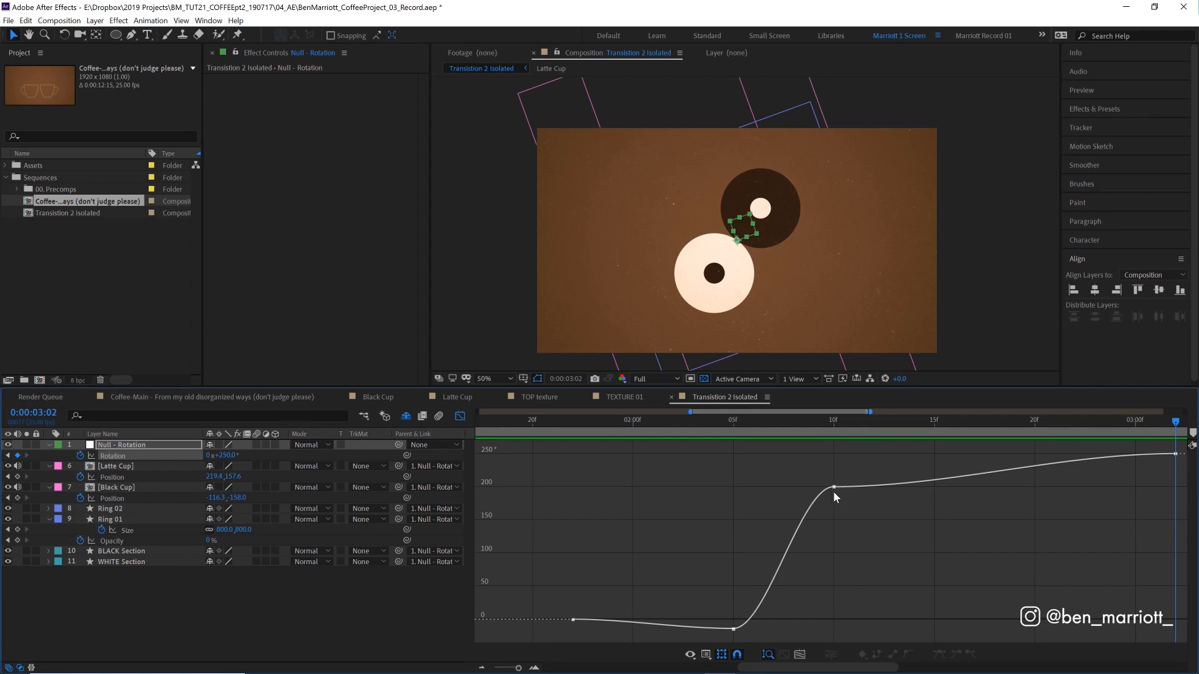
- Ease the rotation curve to wind back slightly, whip round and settle, then play it back
left_click(835, 486)
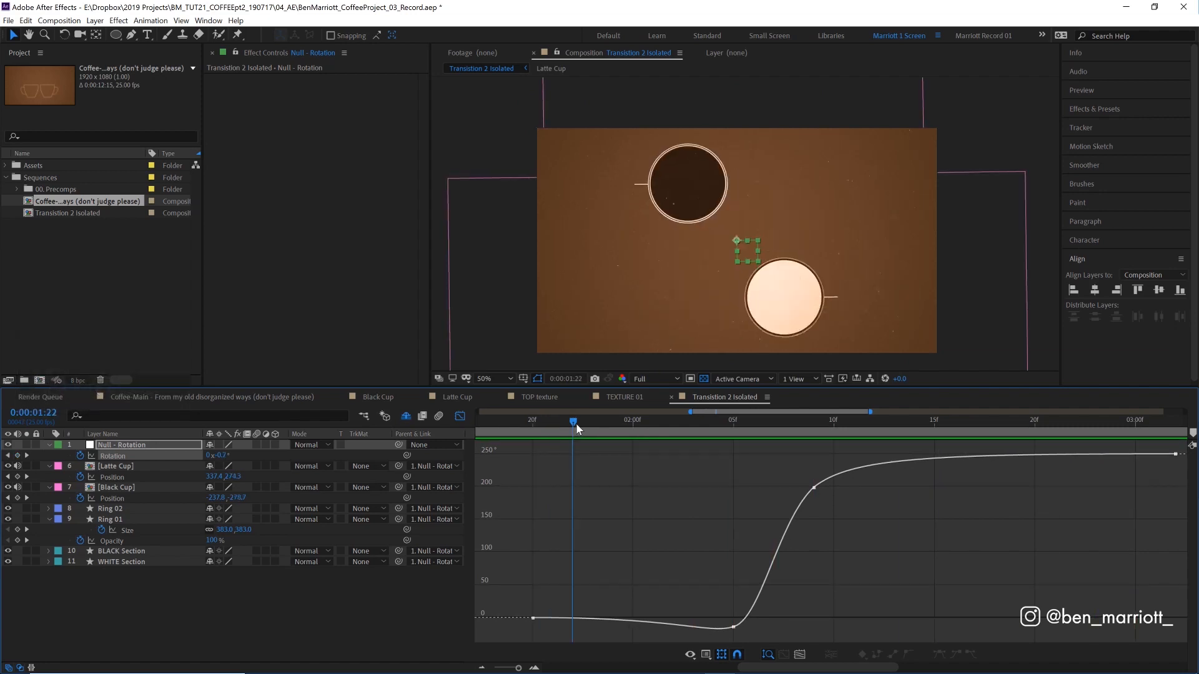
mouse_move(633, 481)
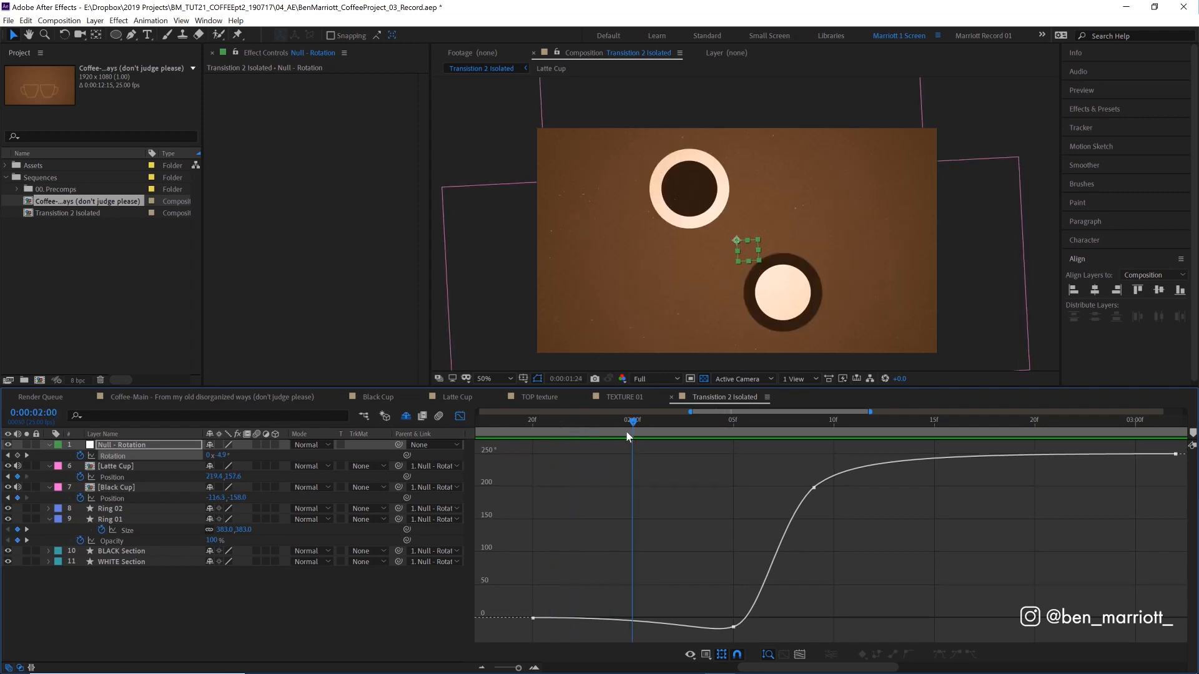
left_click_drag(627, 420, 775, 420)
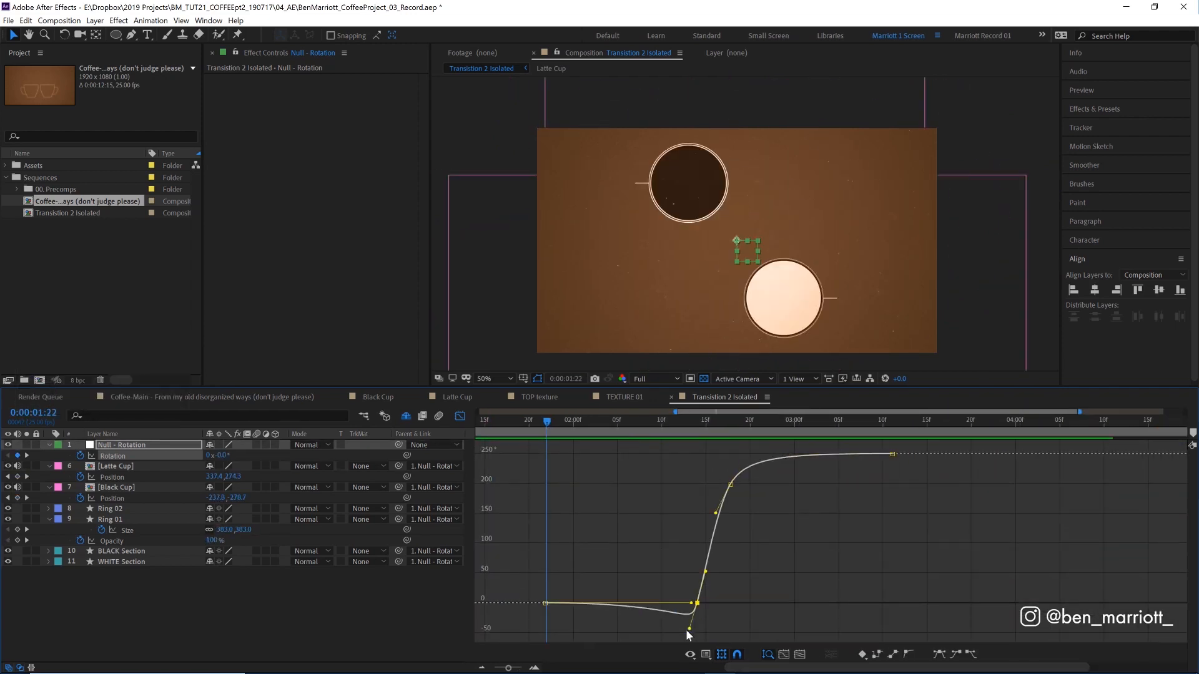
key("Space")
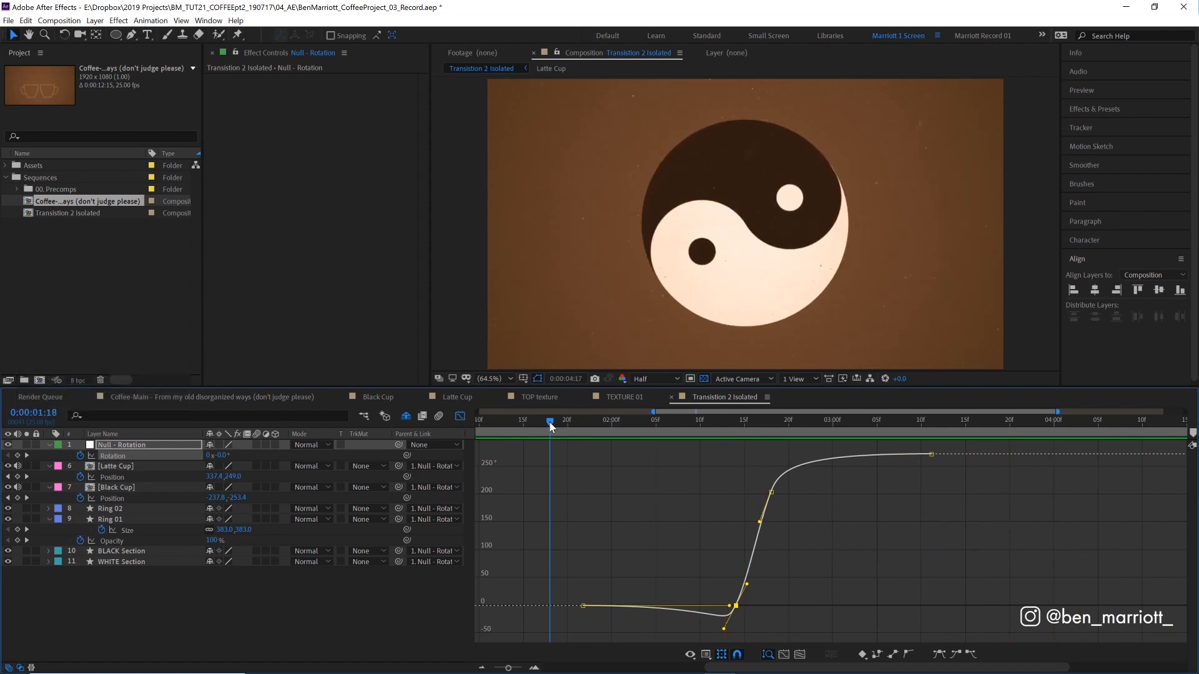
key("space")
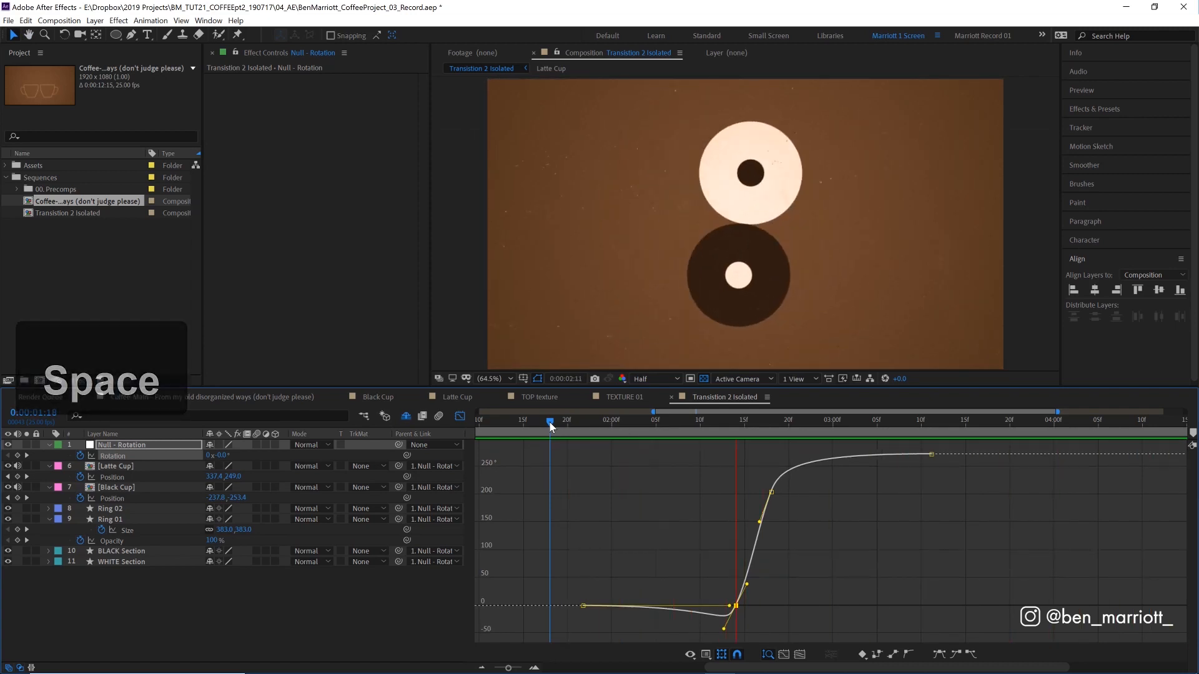
key("Space")
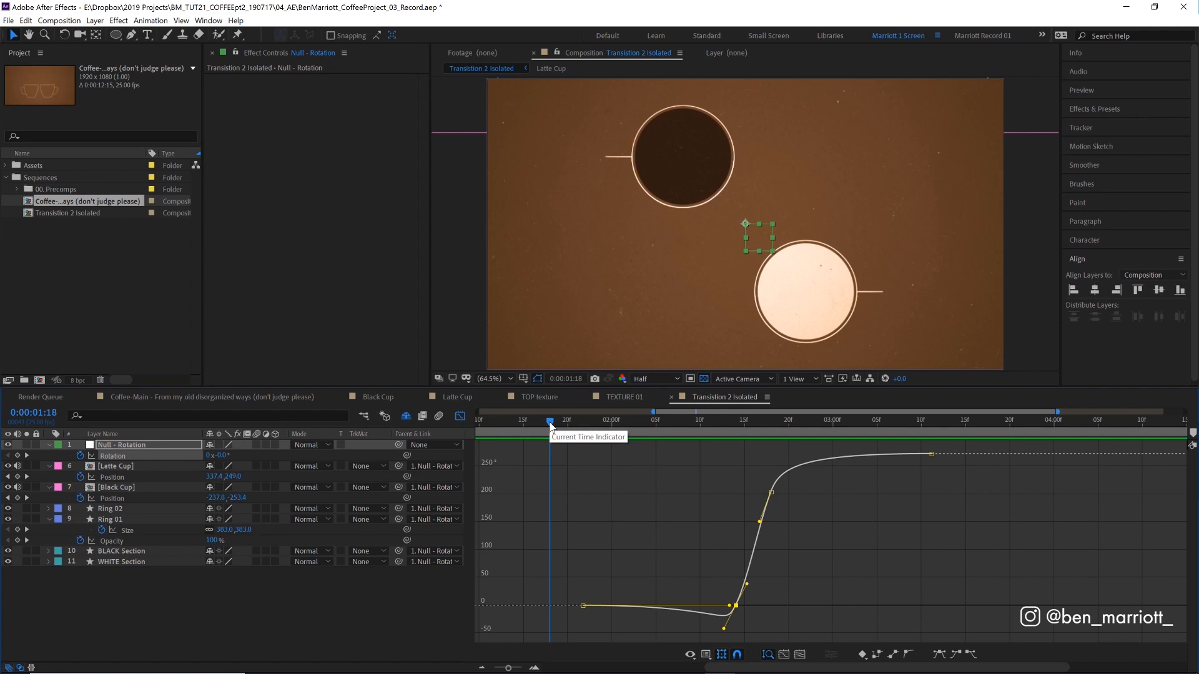
- Back in layer-bar view, locate where the spin settles (about 2:22) and select BLACK Section
left_click(637, 420)
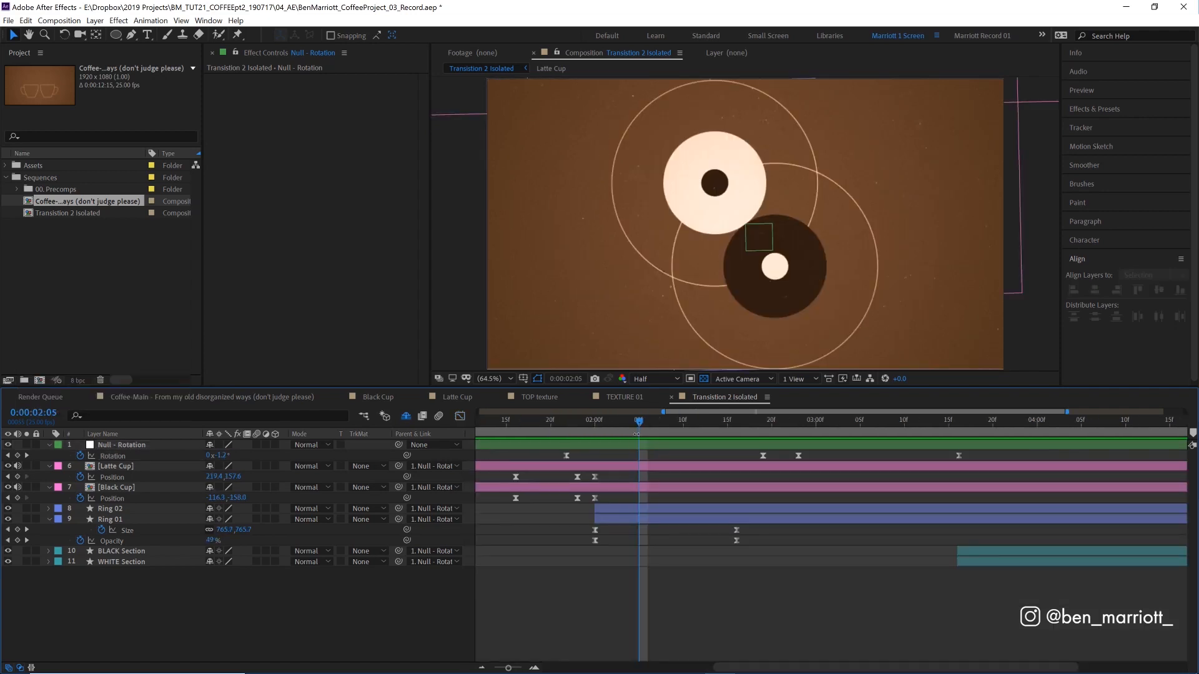
mouse_move(640, 432)
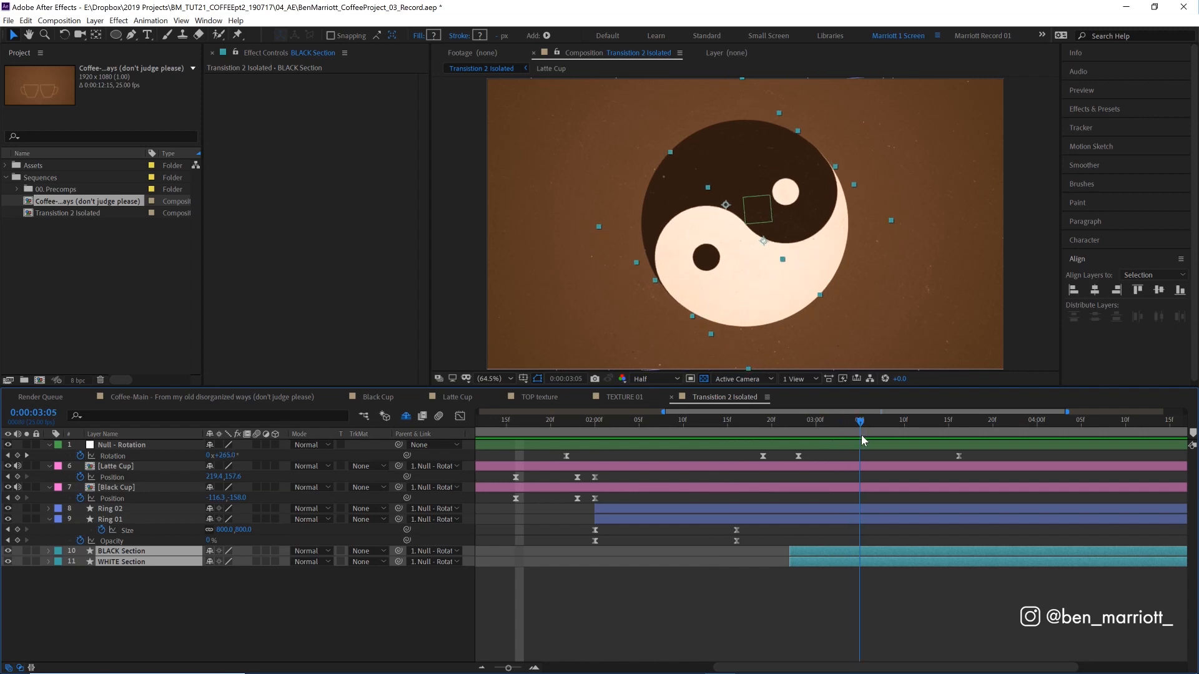
left_click(719, 421)
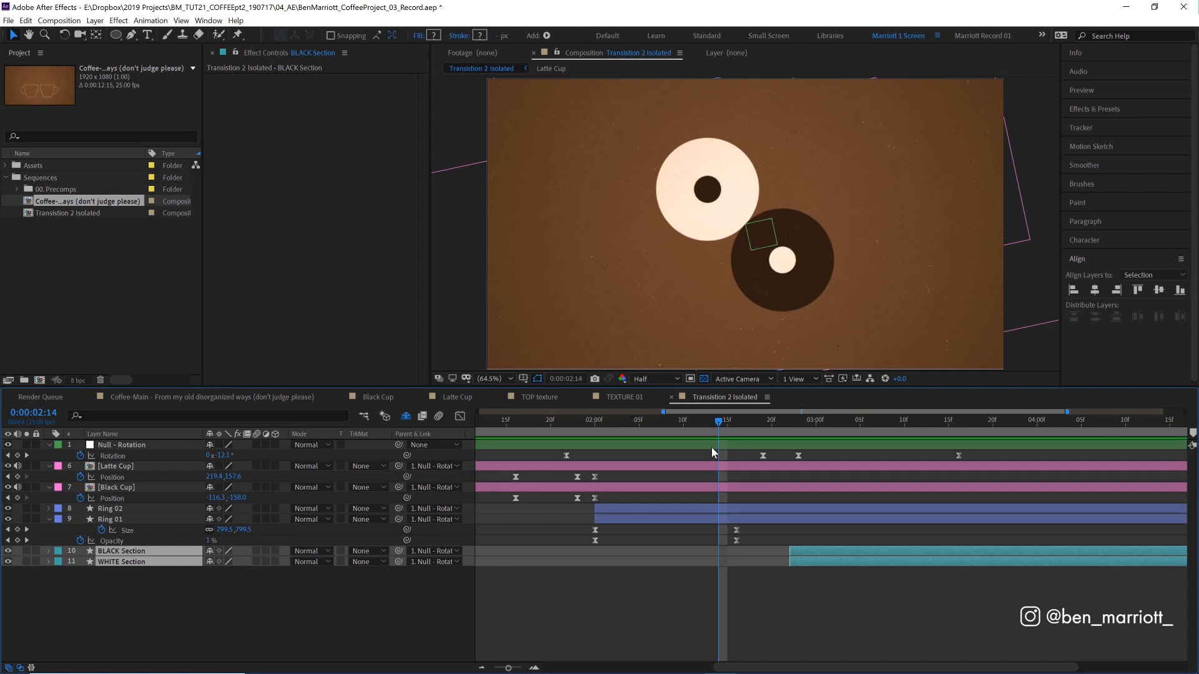
left_click(789, 423)
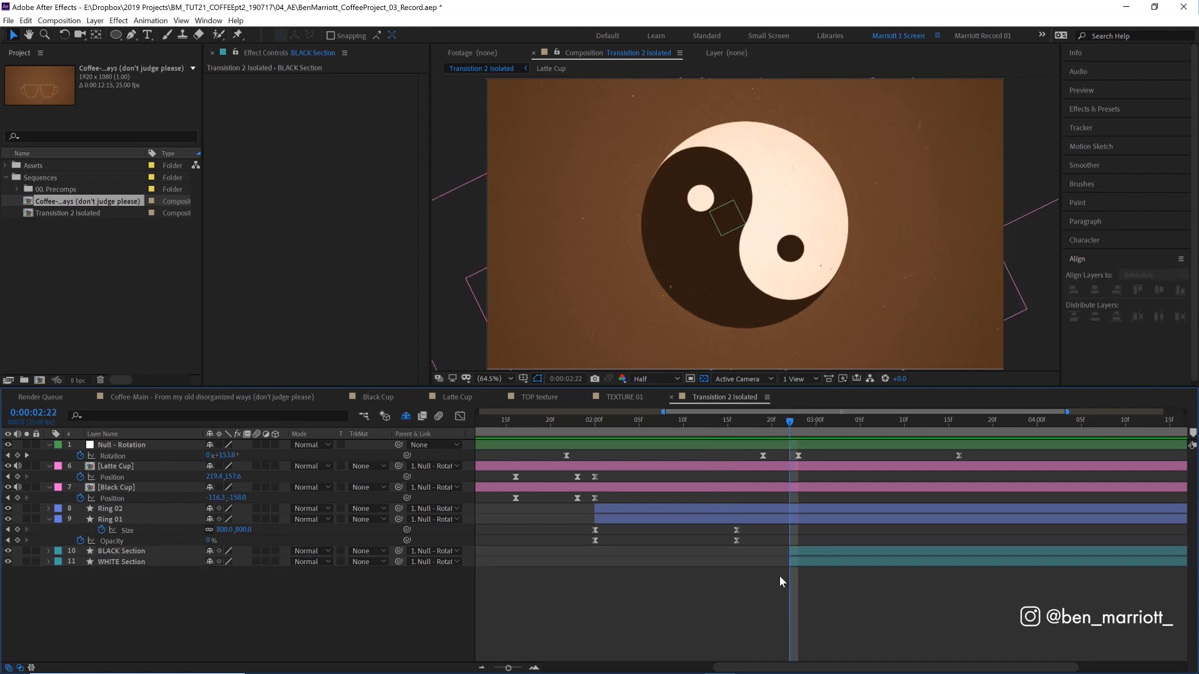
left_click(120, 551)
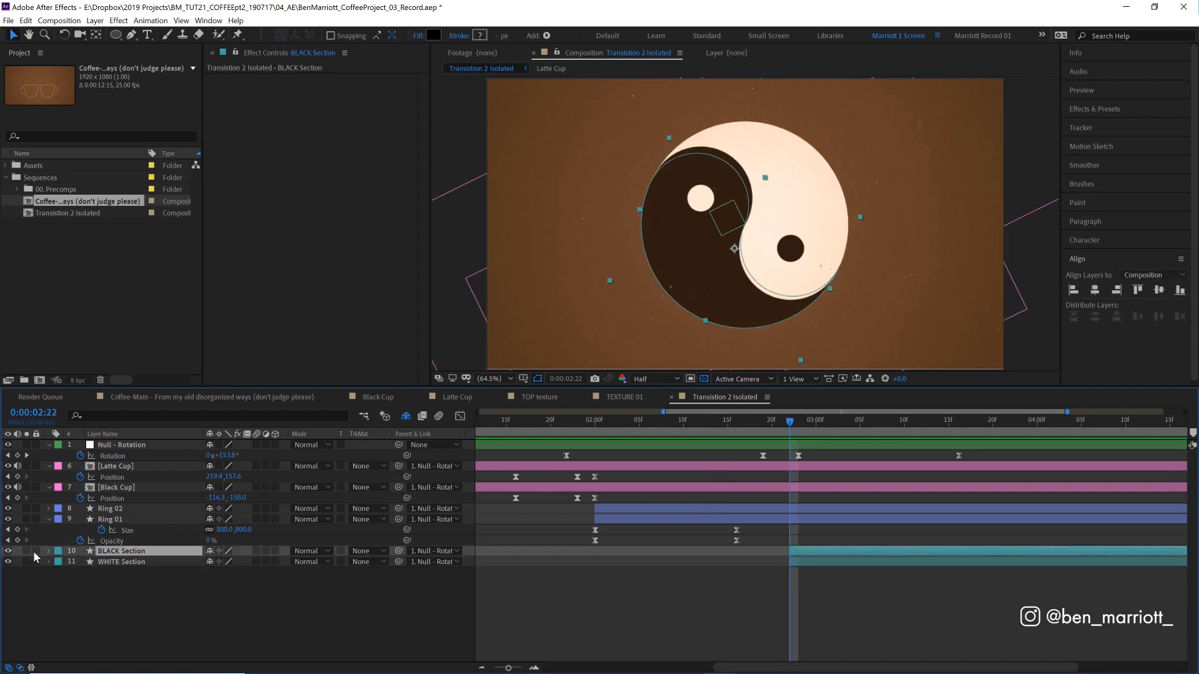
- Keyframe BLACK Section's Path so it morphs from the cup circle into its yin-yang half
left_click(48, 551)
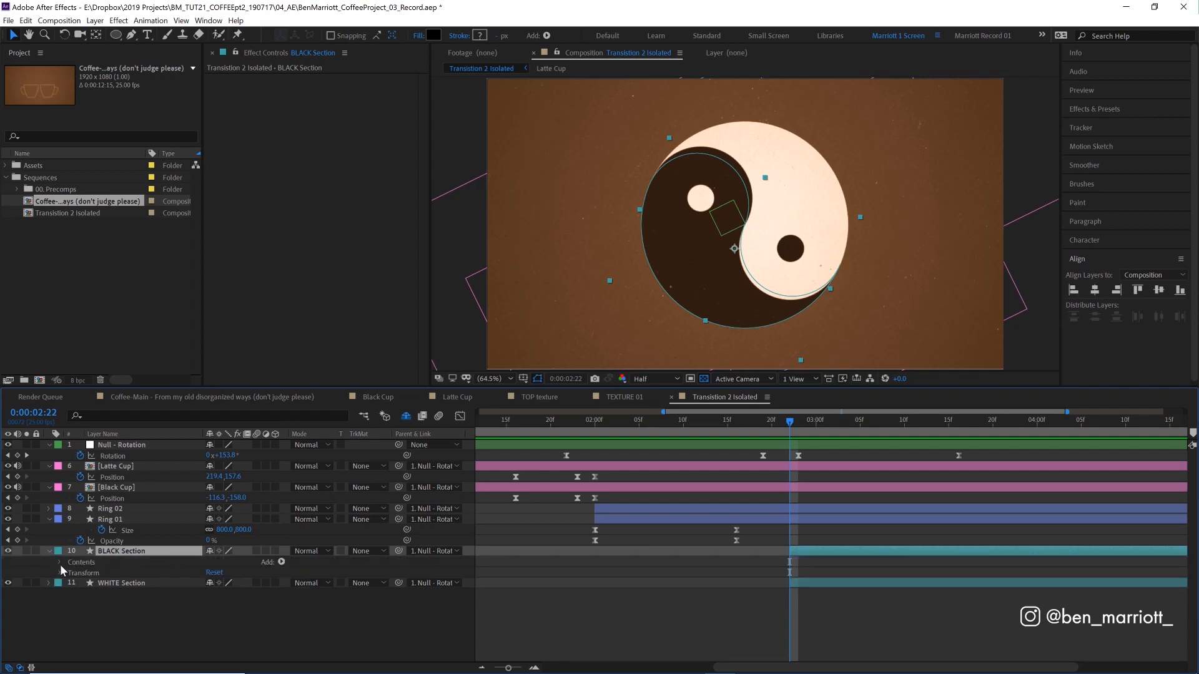
left_click(56, 562)
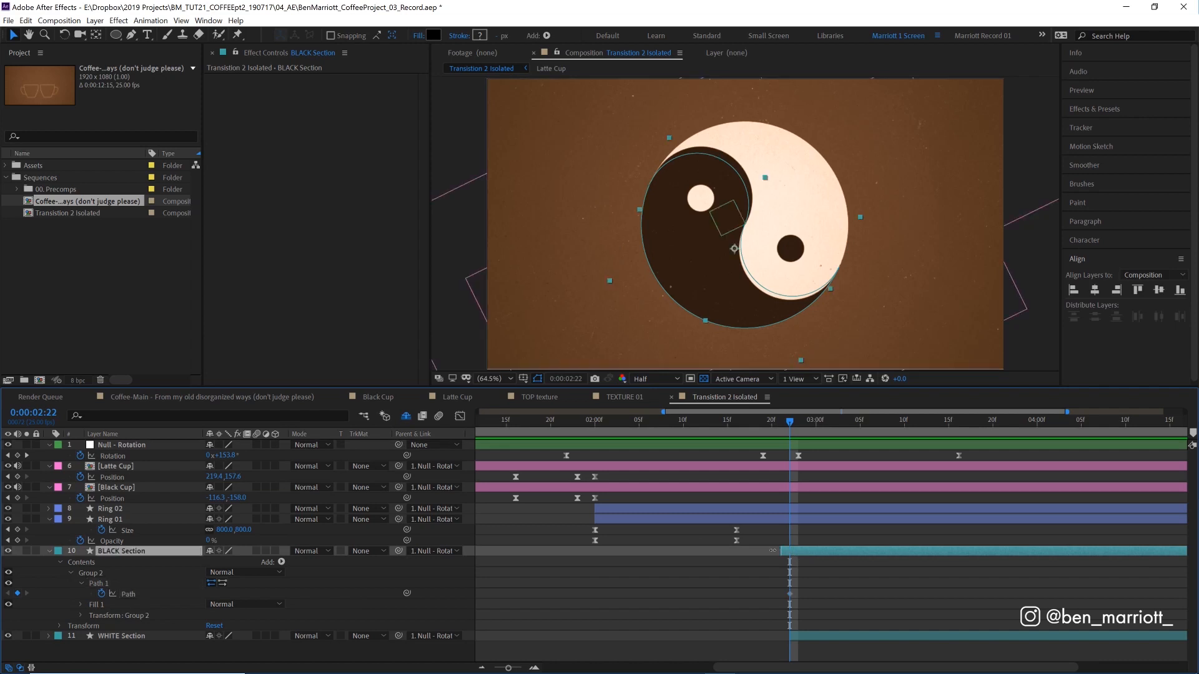
left_click(763, 420)
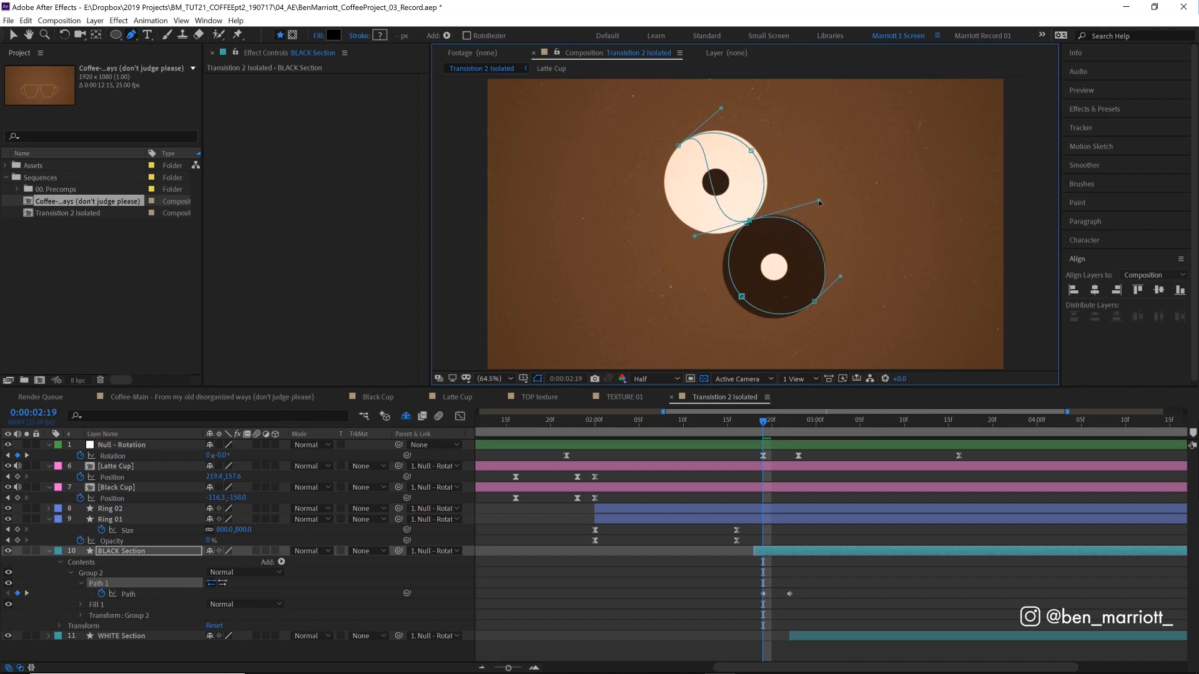
left_click(674, 420)
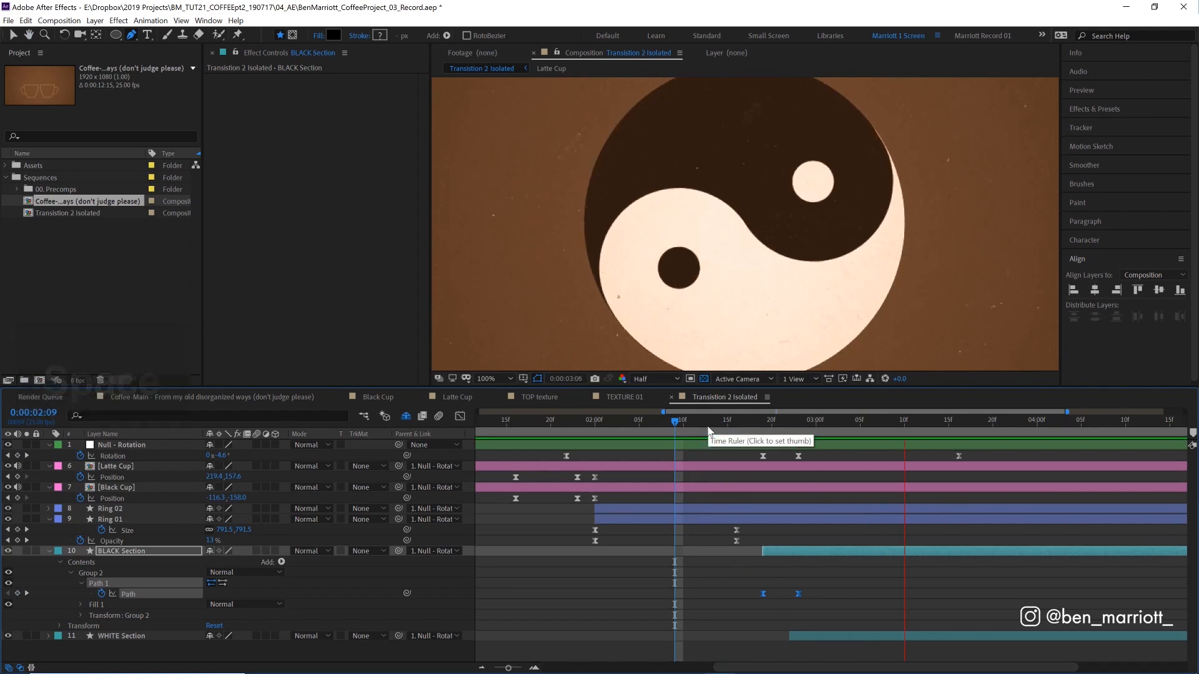
- Repeat the path morph for WHITE Section and preview the full transition
left_click(806, 419)
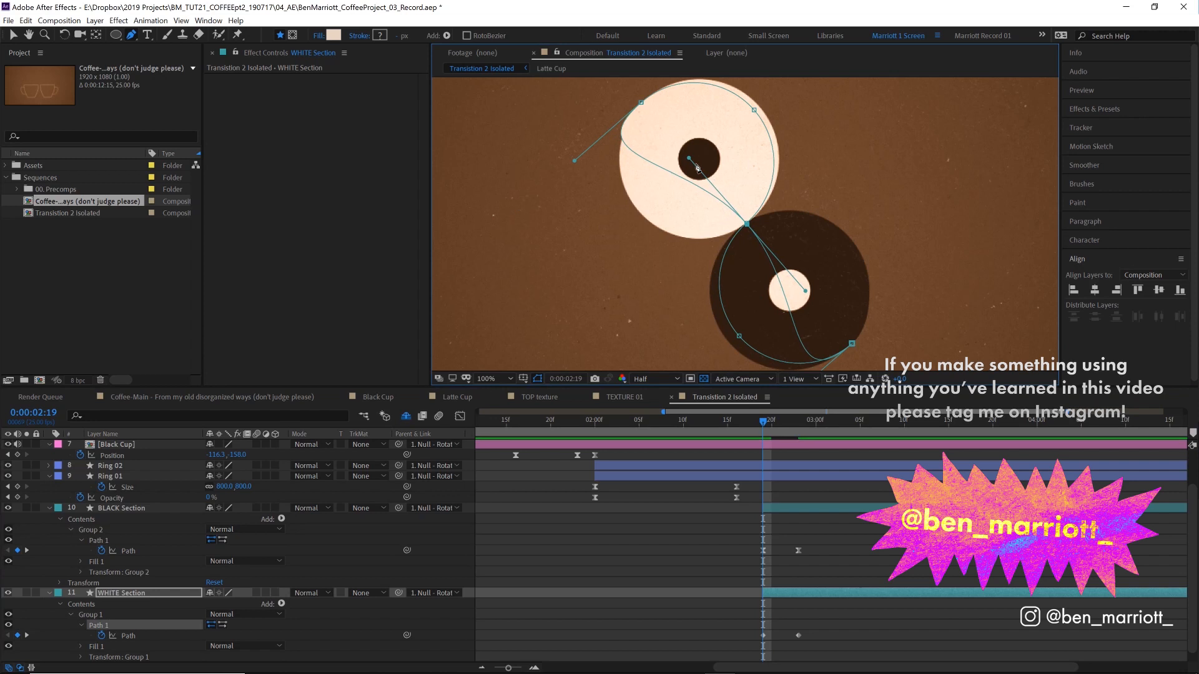
key("Space")
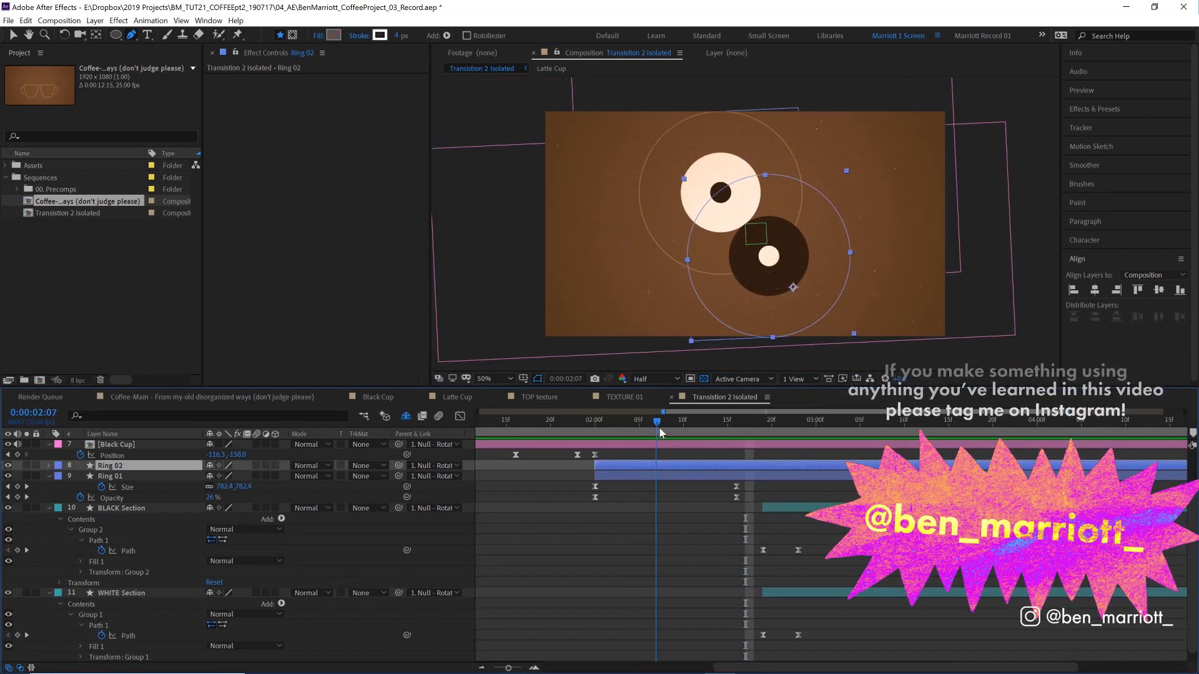
key("Ctrl+Space")
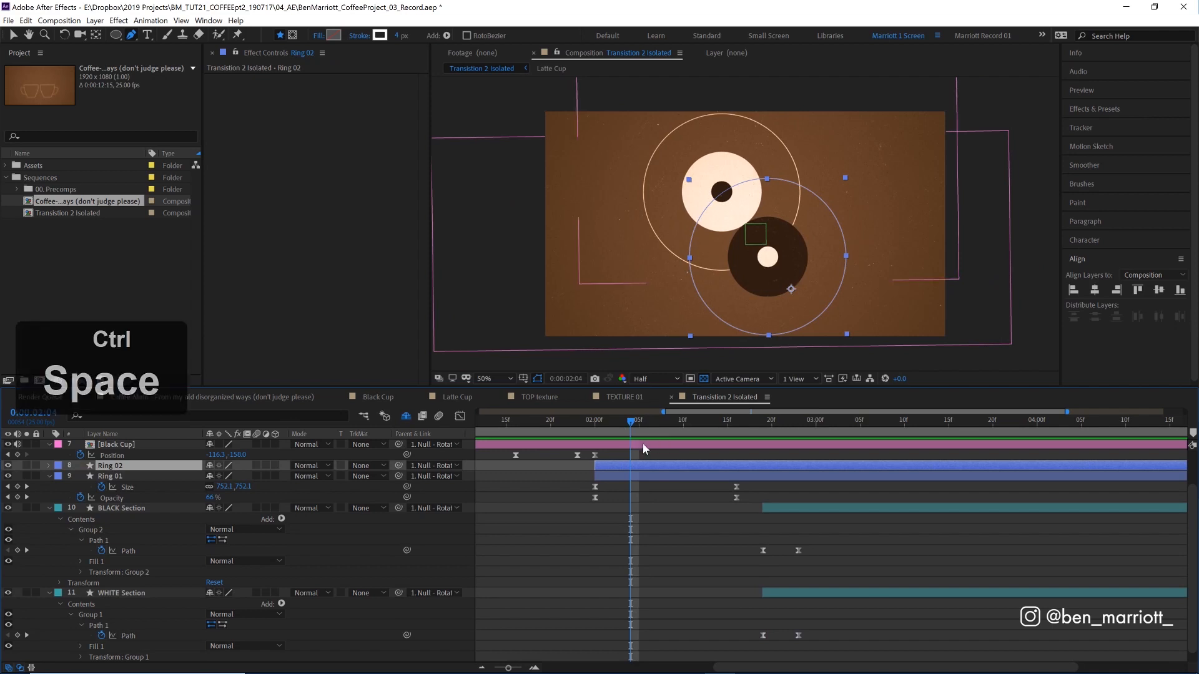